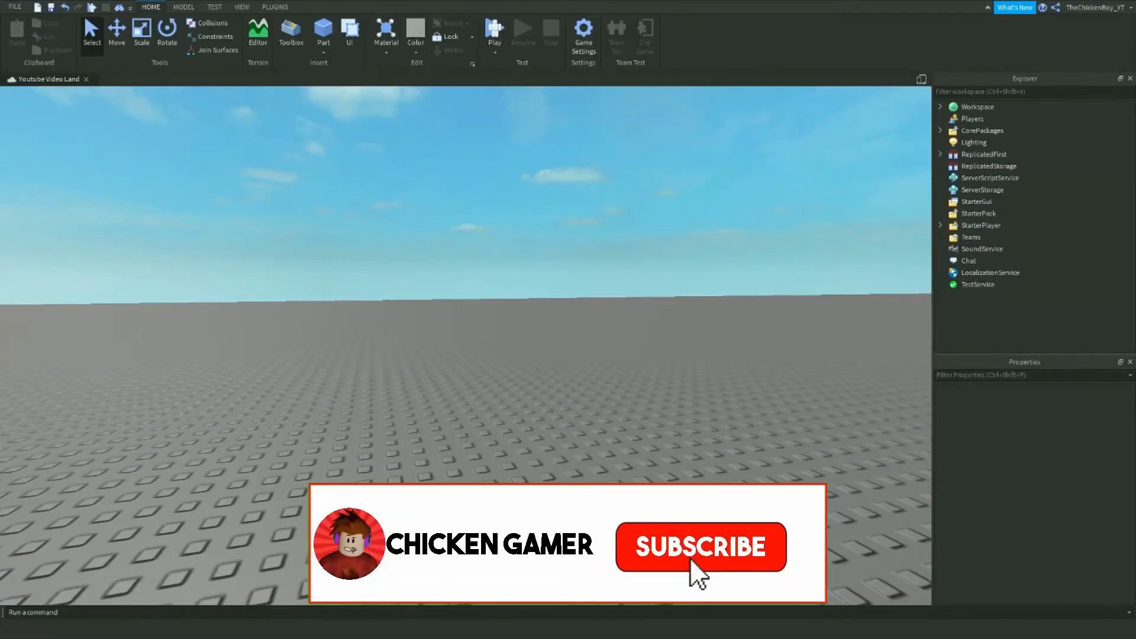
Add a HealthGUI ScreenGui under StarterGui with a Frame coloured red (255,0,0)
{"action": "left_click", "coordinate": [698, 547]}
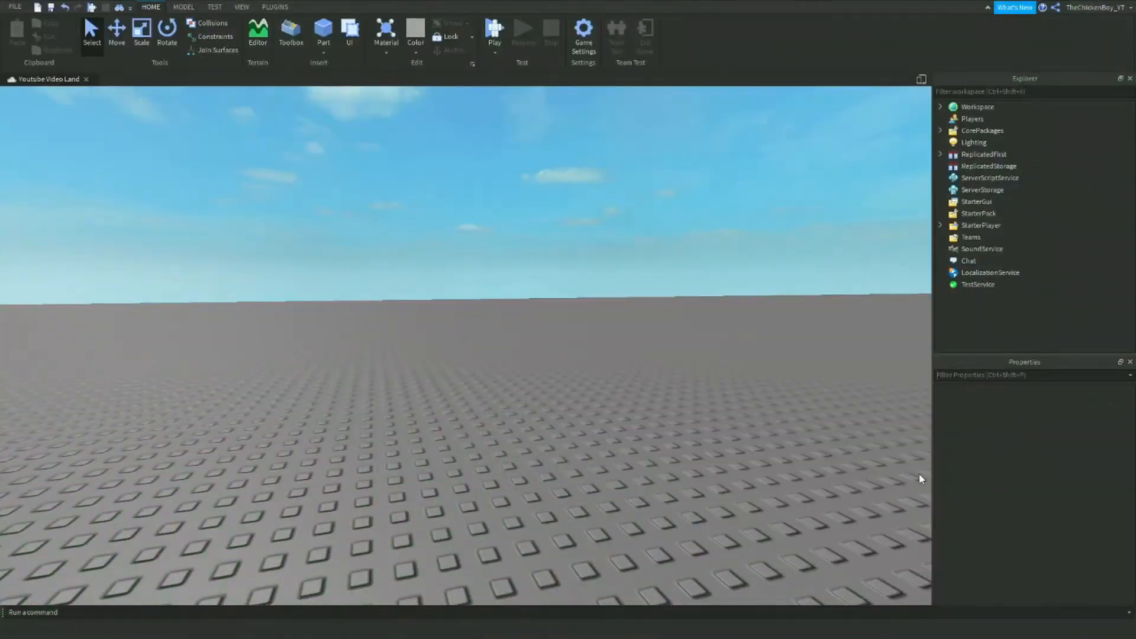
{"action": "left_click", "coordinate": [998, 201]}
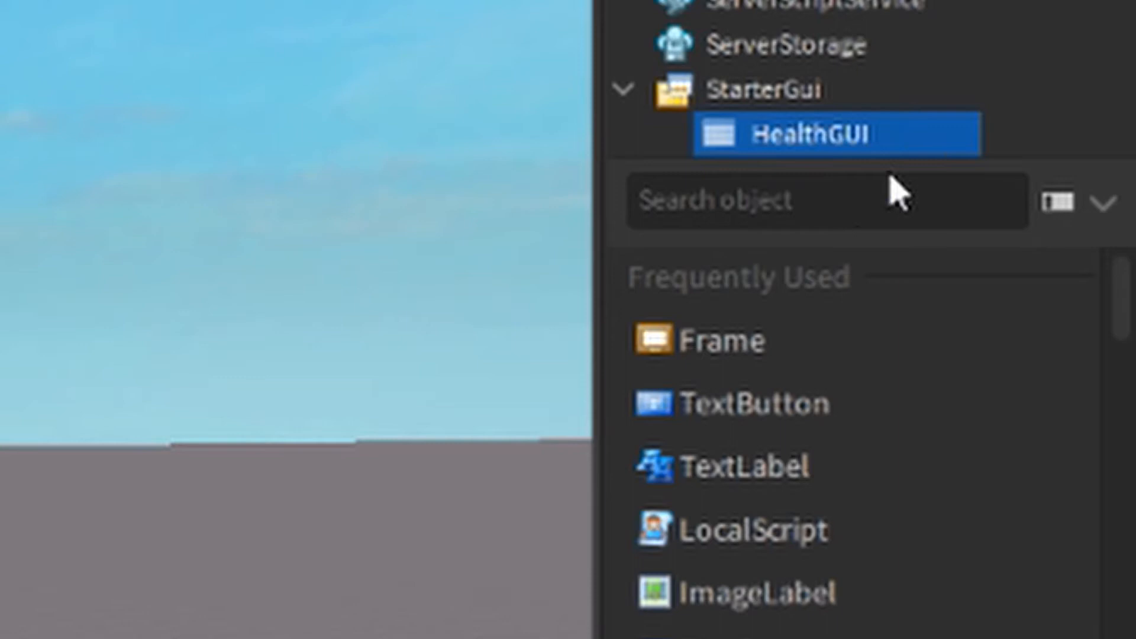
{"action": "left_click", "coordinate": [729, 340]}
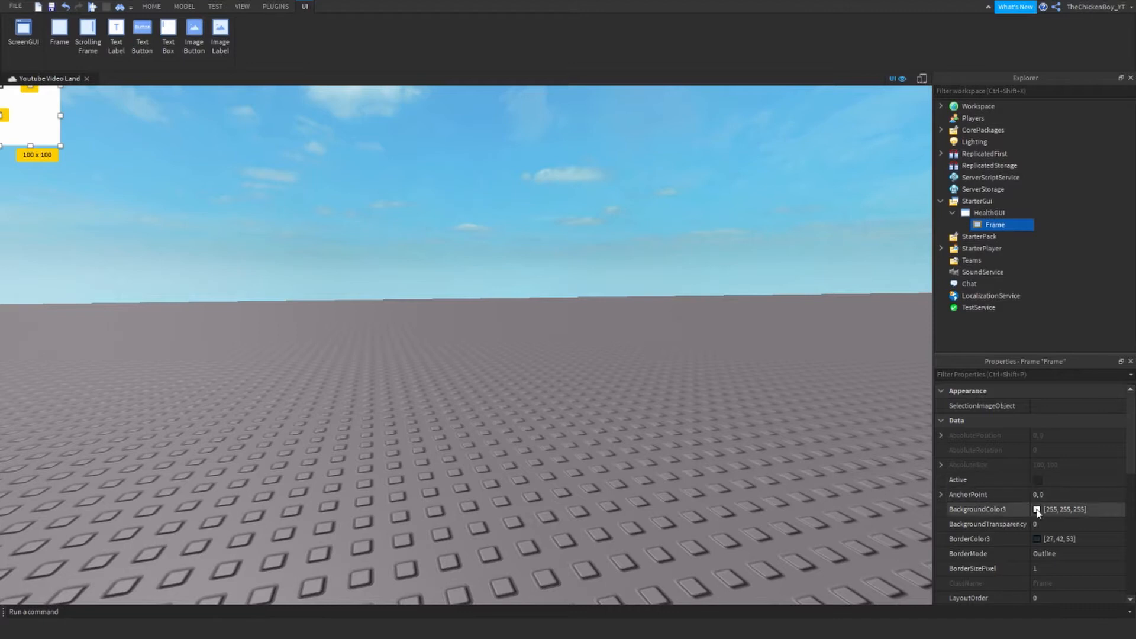
{"action": "left_click", "coordinate": [1037, 509]}
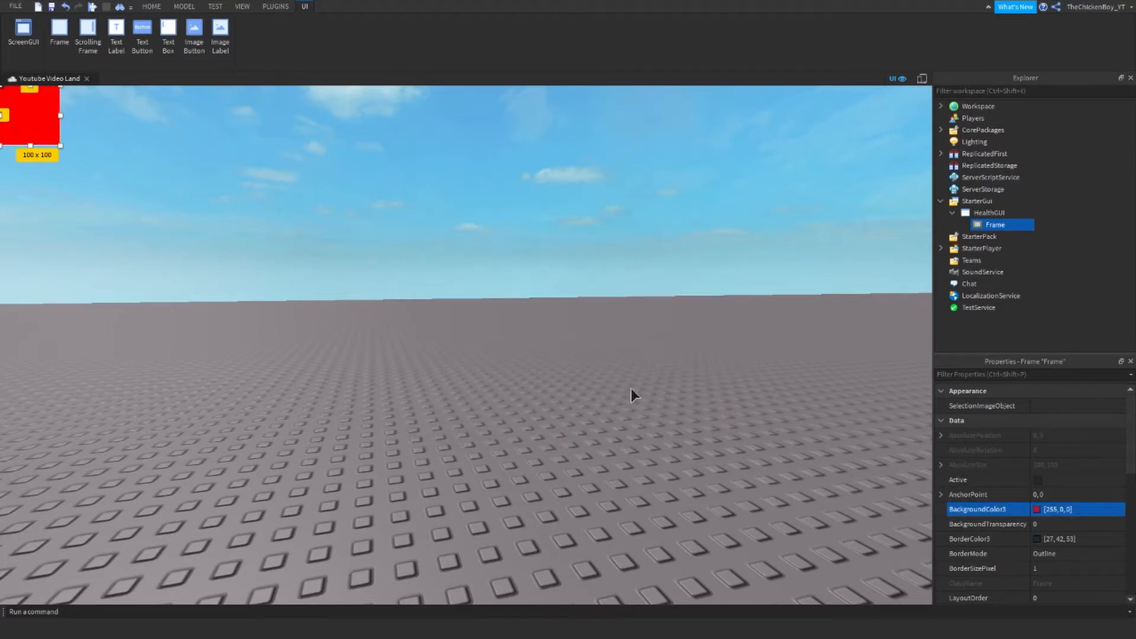
{"action": "left_click", "coordinate": [275, 7]}
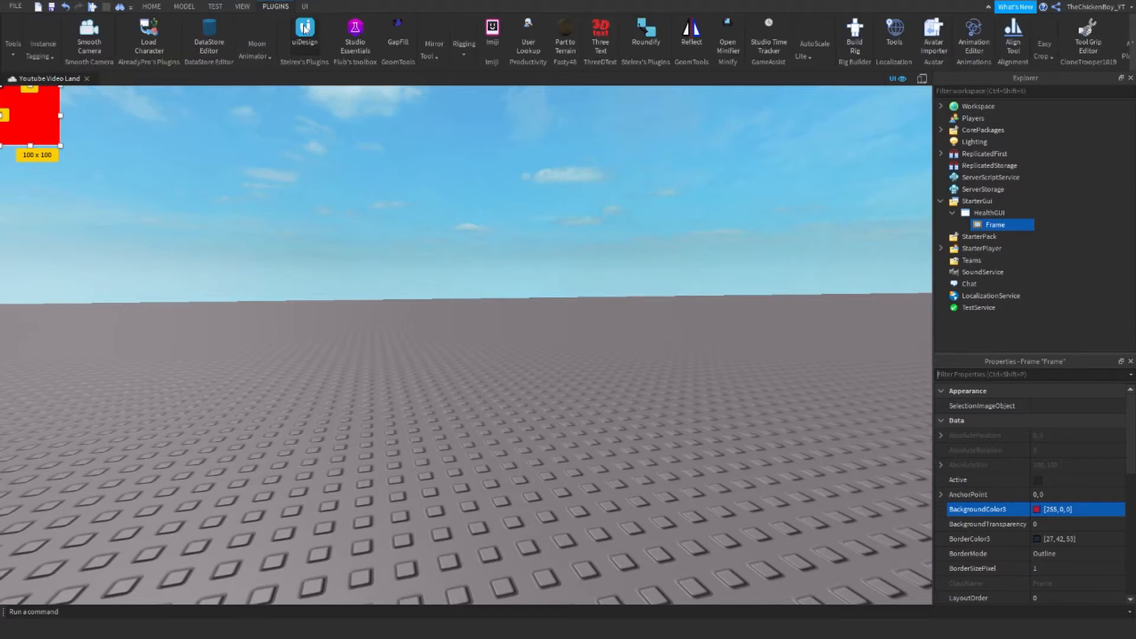
Anchor the frame bottom-right via uiDesign and size it {0.25,0},{0.05,0}
{"action": "left_click", "coordinate": [304, 33]}
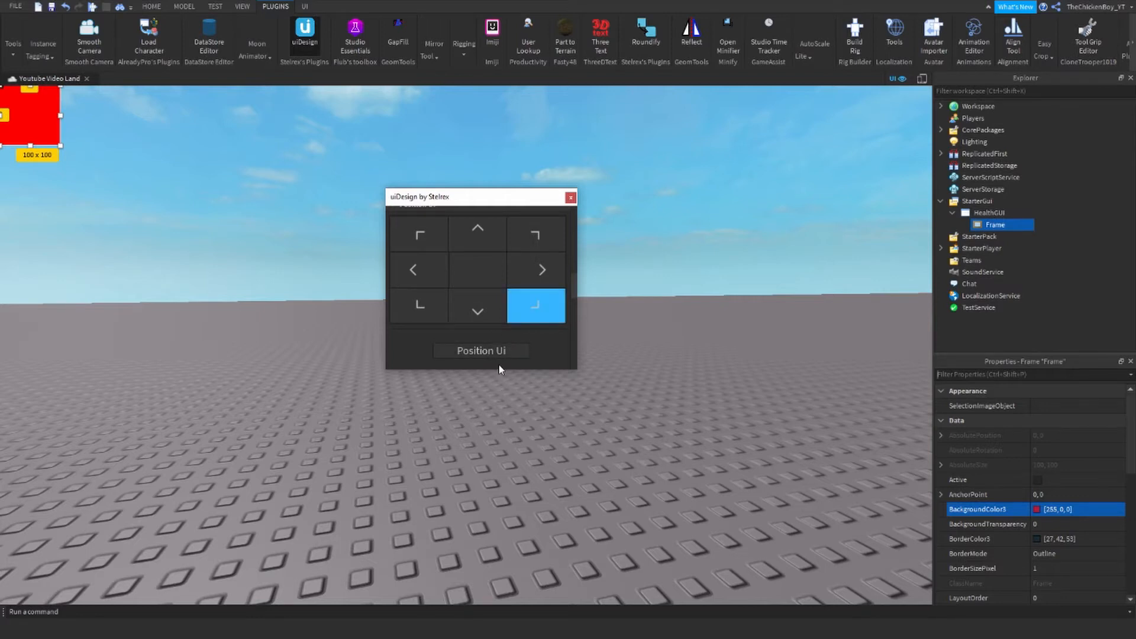
{"action": "left_click", "coordinate": [535, 305]}
{"action": "type", "text": "0.25"}
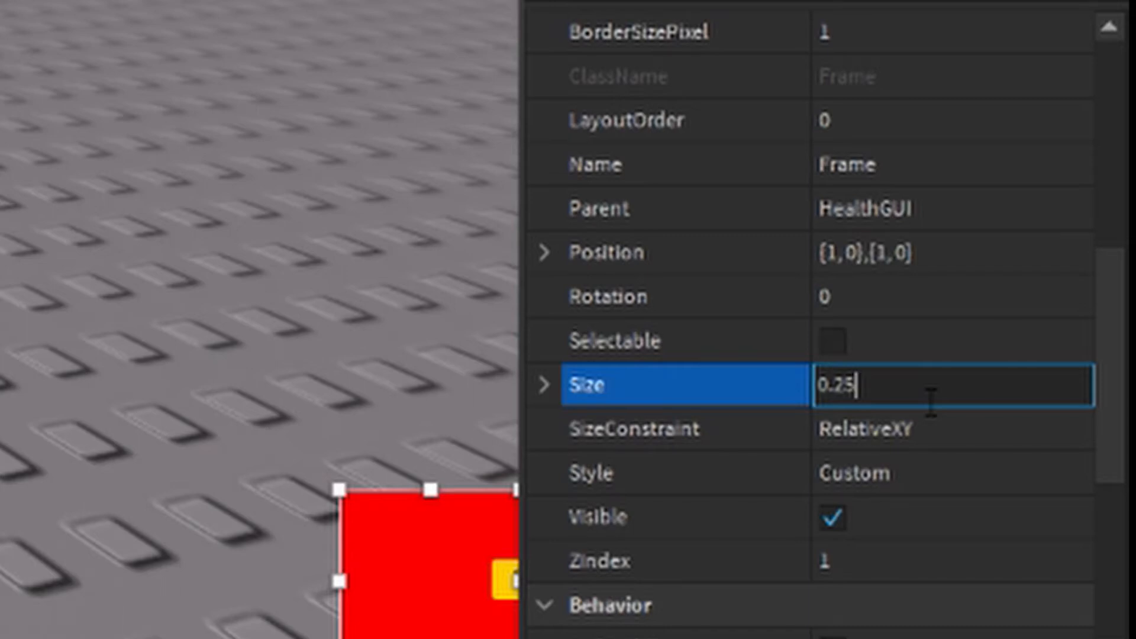
{"action": "type", "text": ",0"}
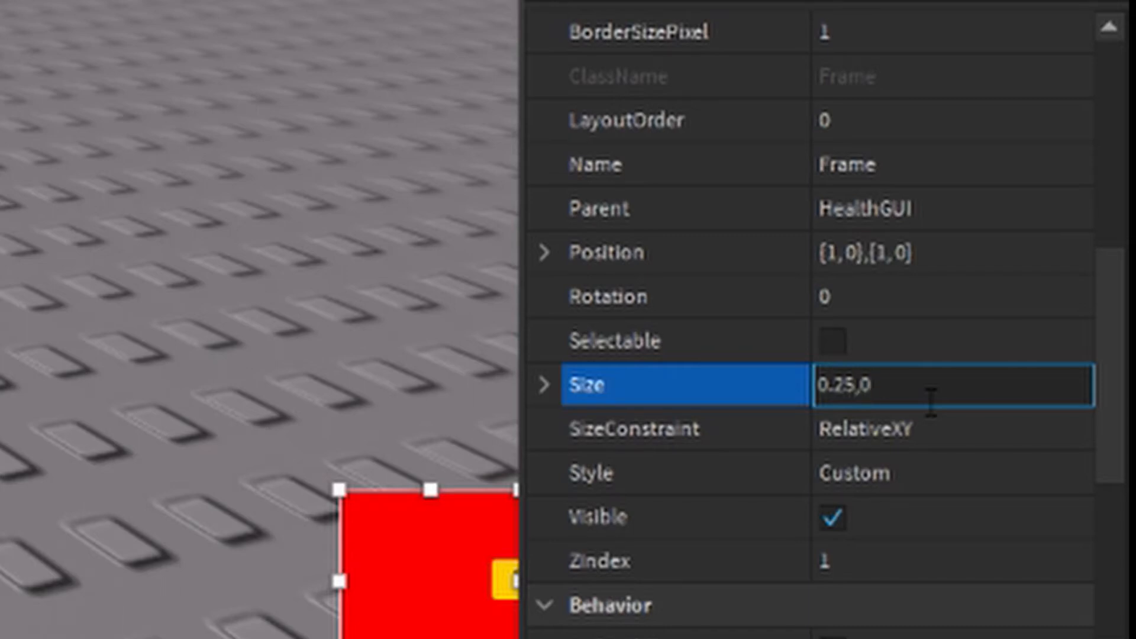
{"action": "type", "text": ",0,05"}
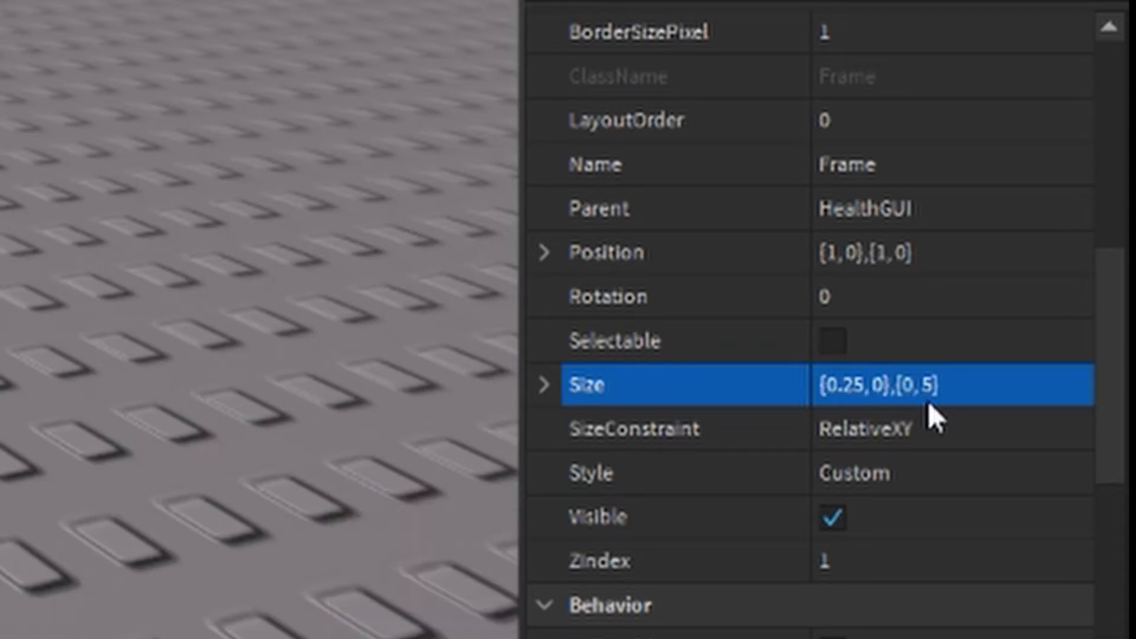
{"action": "mouse_move", "coordinate": [877, 383]}
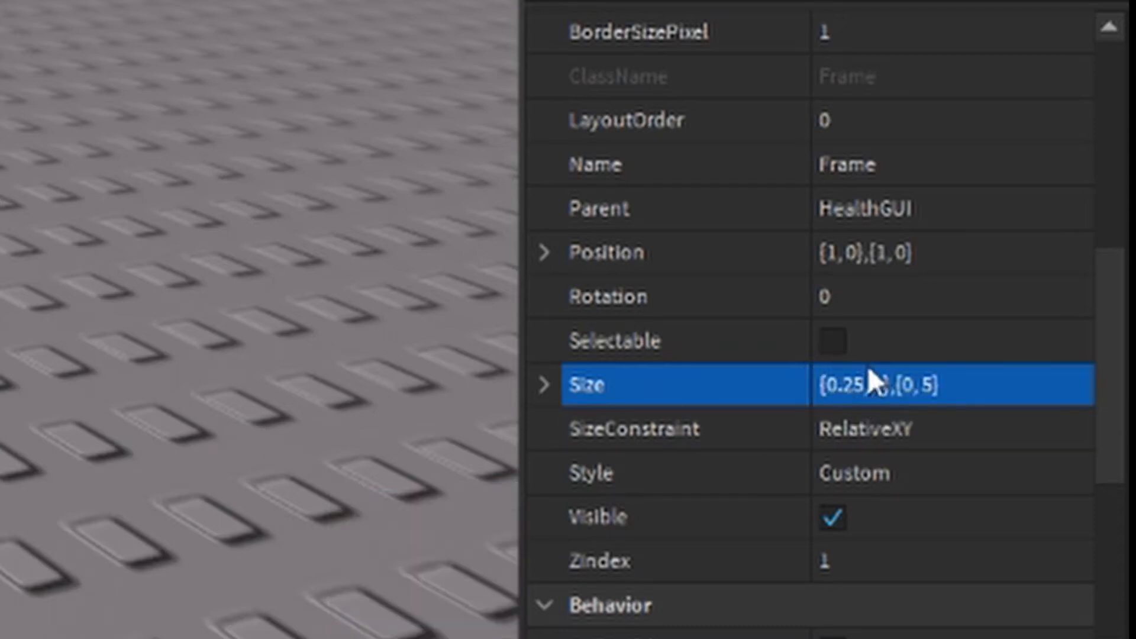
{"action": "mouse_move", "coordinate": [927, 406]}
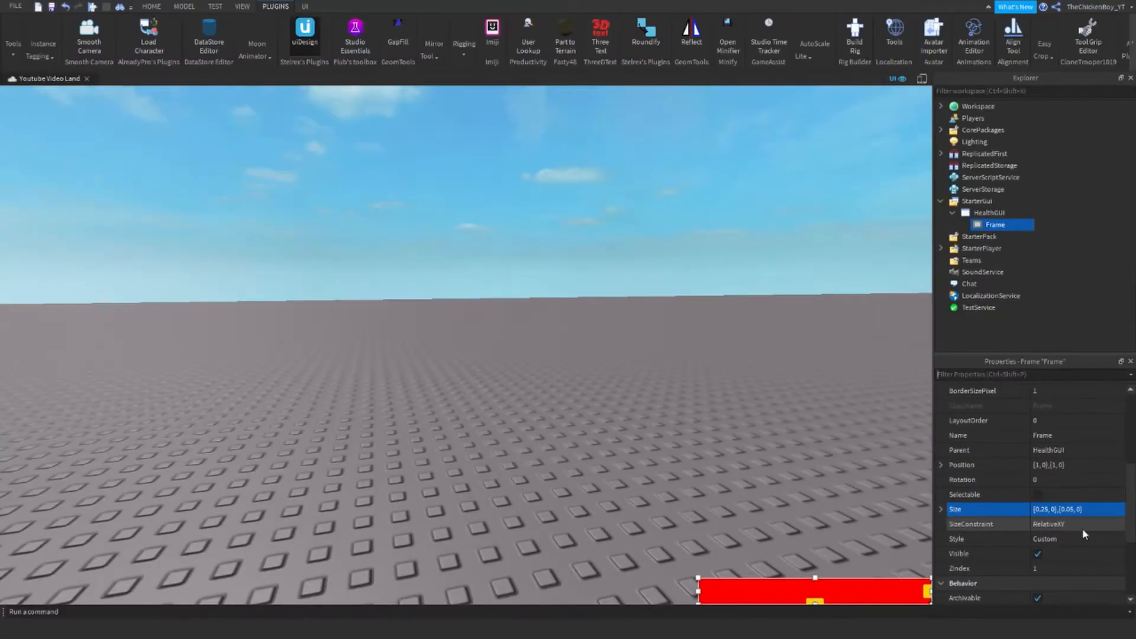
Set the bar's Position to {0.95,0},{0.95,0} and BorderSizePixel to 5
{"action": "scroll", "scroll_direction": "down", "scroll_amount": 3}
{"action": "type", "text": "0.95"}
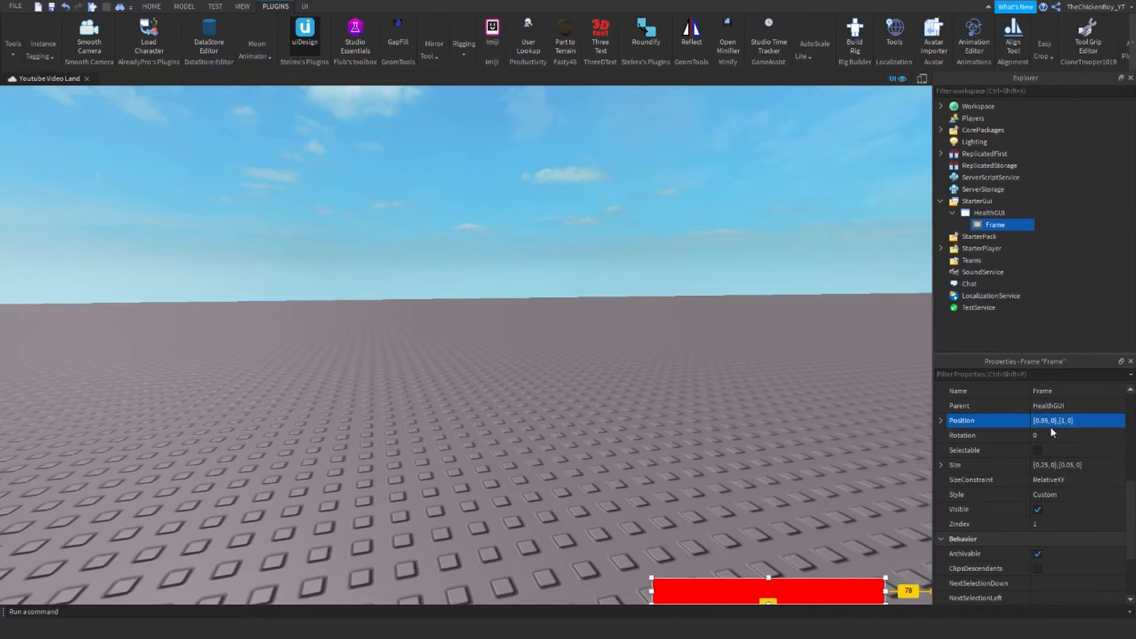
{"action": "left_click", "coordinate": [1077, 420]}
{"action": "type", "text": "0.95"}
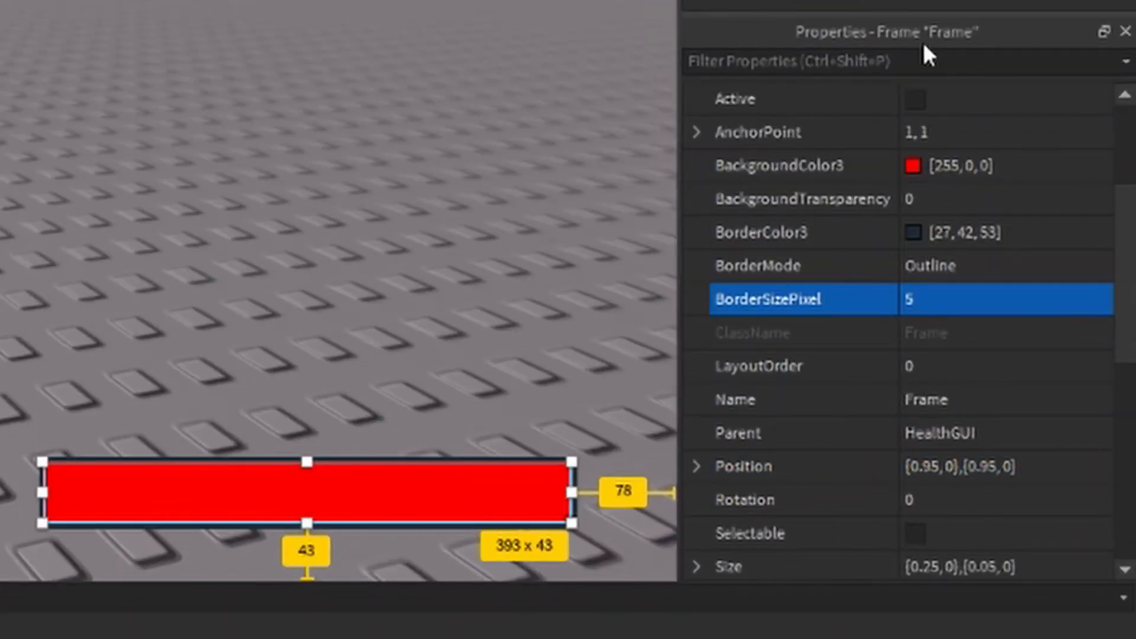
{"action": "mouse_move", "coordinate": [949, 239]}
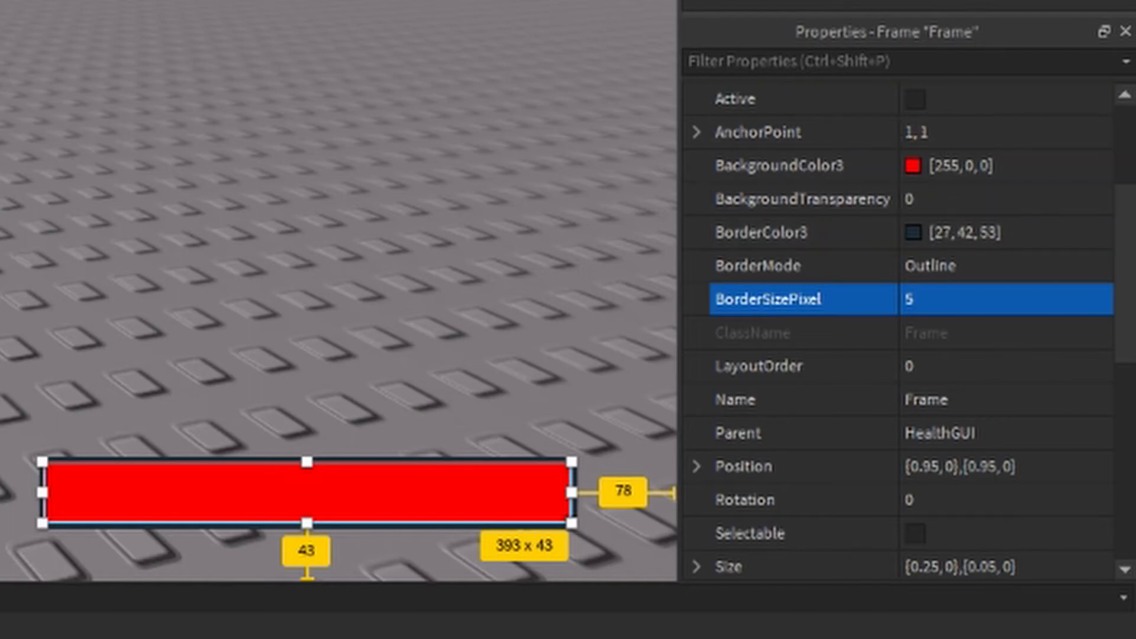
Rename the frame HealthRed and nest a duplicate of it inside itself
{"action": "double_click", "coordinate": [649, 382]}
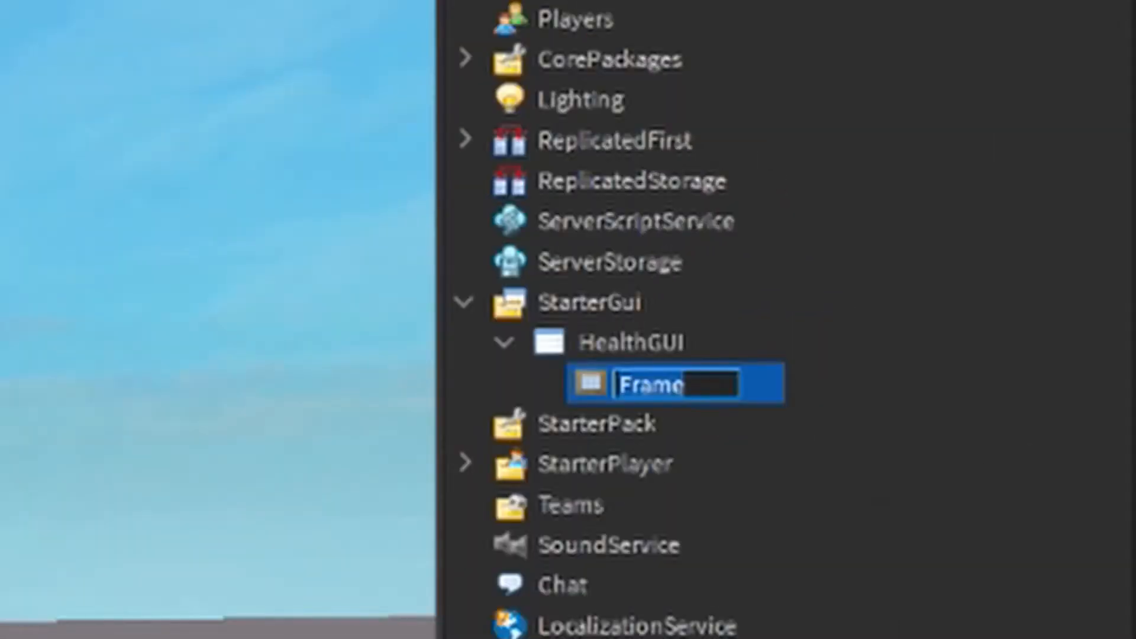
{"action": "type", "text": "HealthRed"}
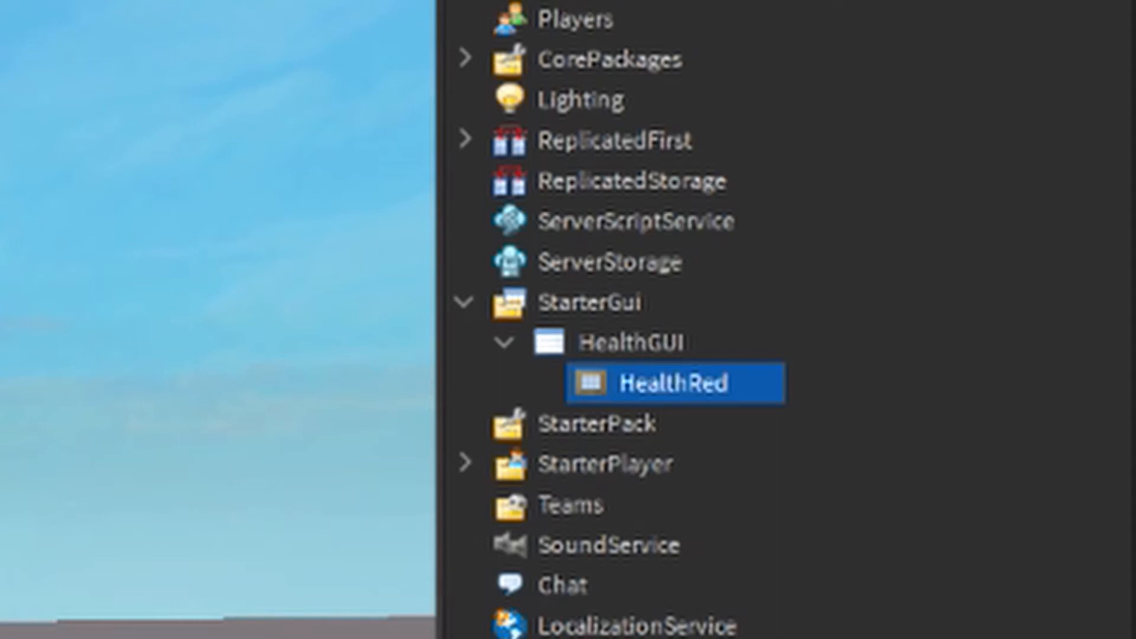
{"action": "left_click_drag", "start_coordinate": [673, 383], "coordinate": [696, 428]}
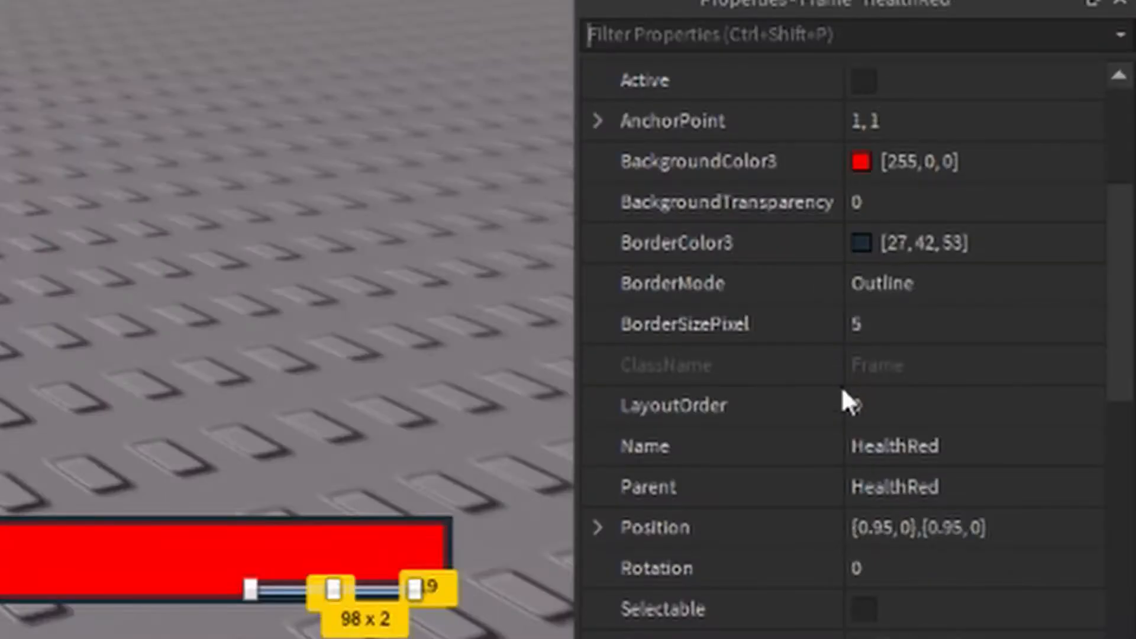
Make the inner frame green (85,255,0), borderless, size {1,0},{1,0}, snapped top-left, named HealthGreen
{"action": "left_click", "coordinate": [942, 324]}
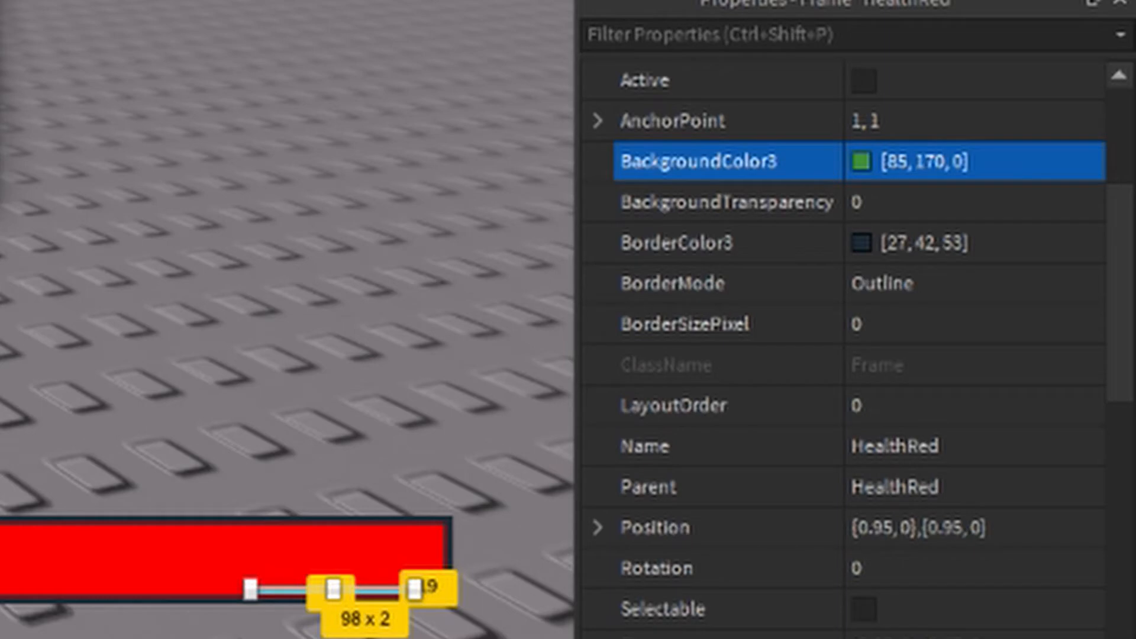
{"action": "type", "text": "255"}
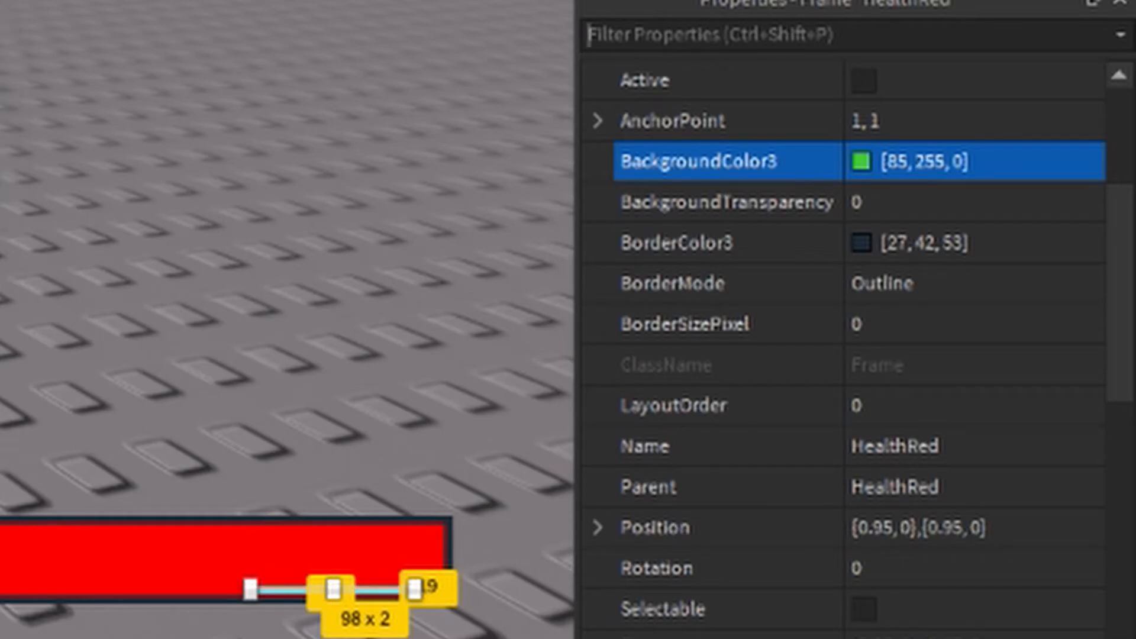
{"action": "scroll", "scroll_direction": "down", "scroll_amount": 3}
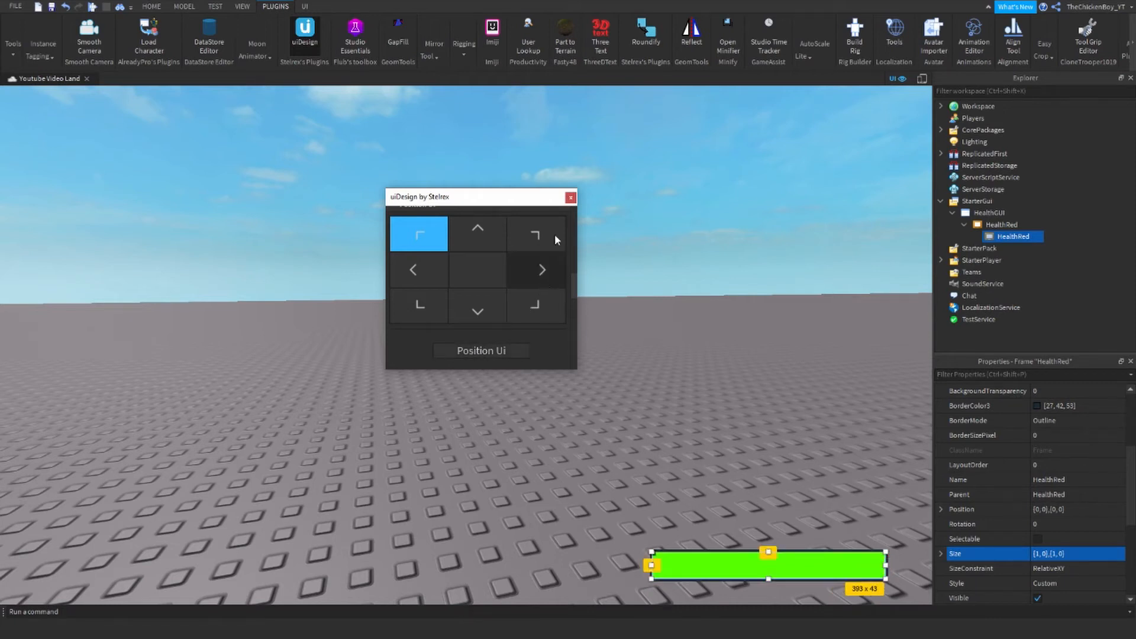
{"action": "left_click", "coordinate": [570, 197]}
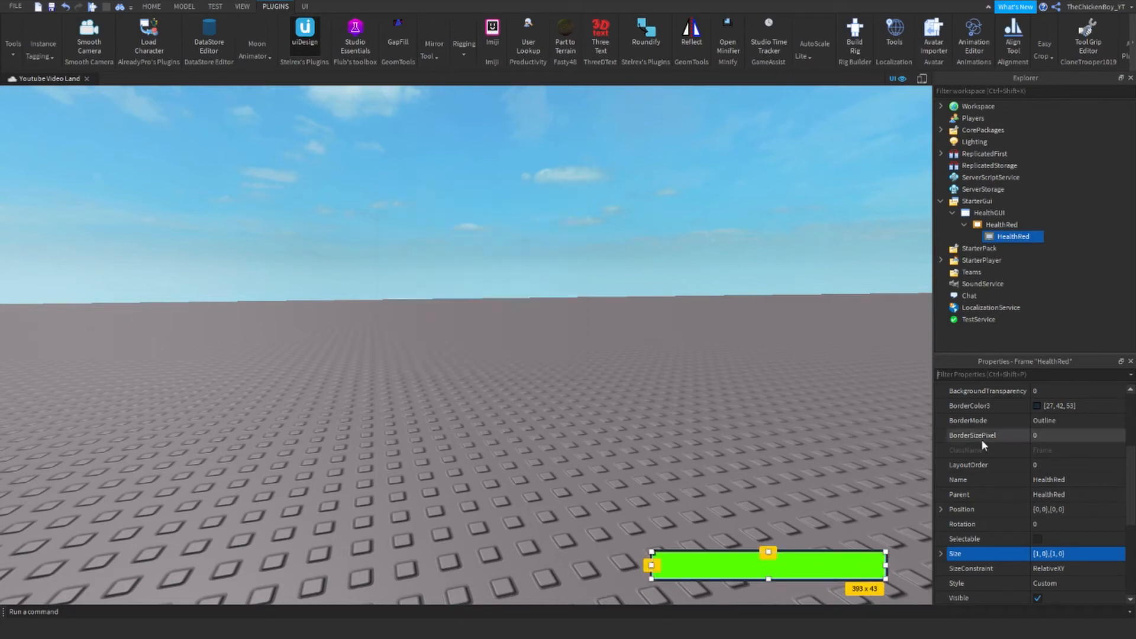
{"action": "double_click", "coordinate": [1013, 237]}
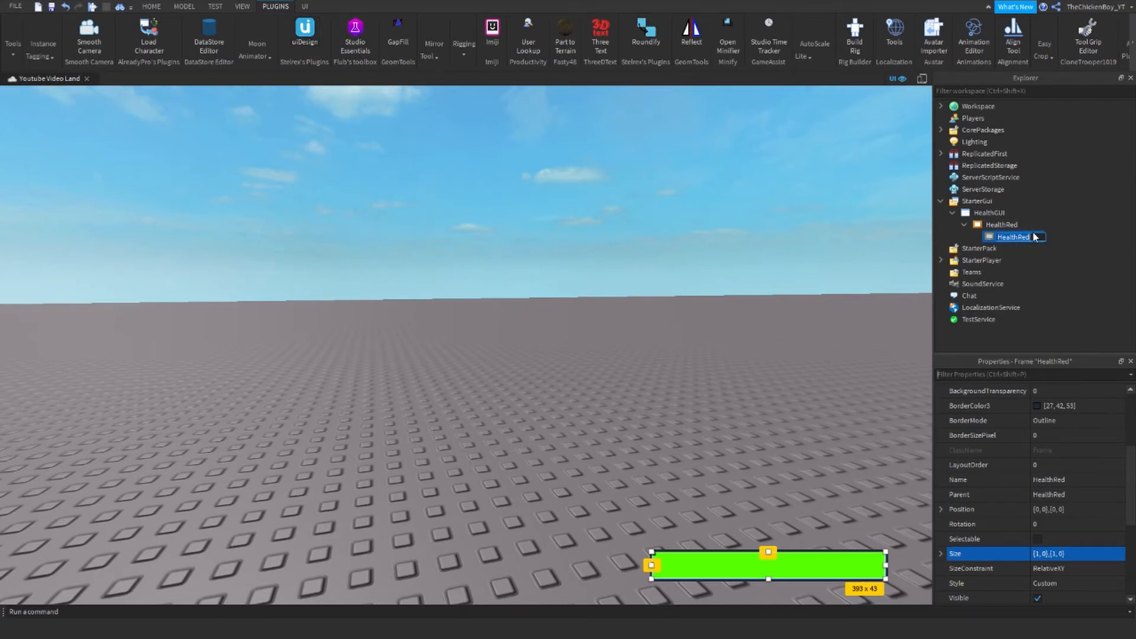
{"action": "double_click", "coordinate": [1013, 237]}
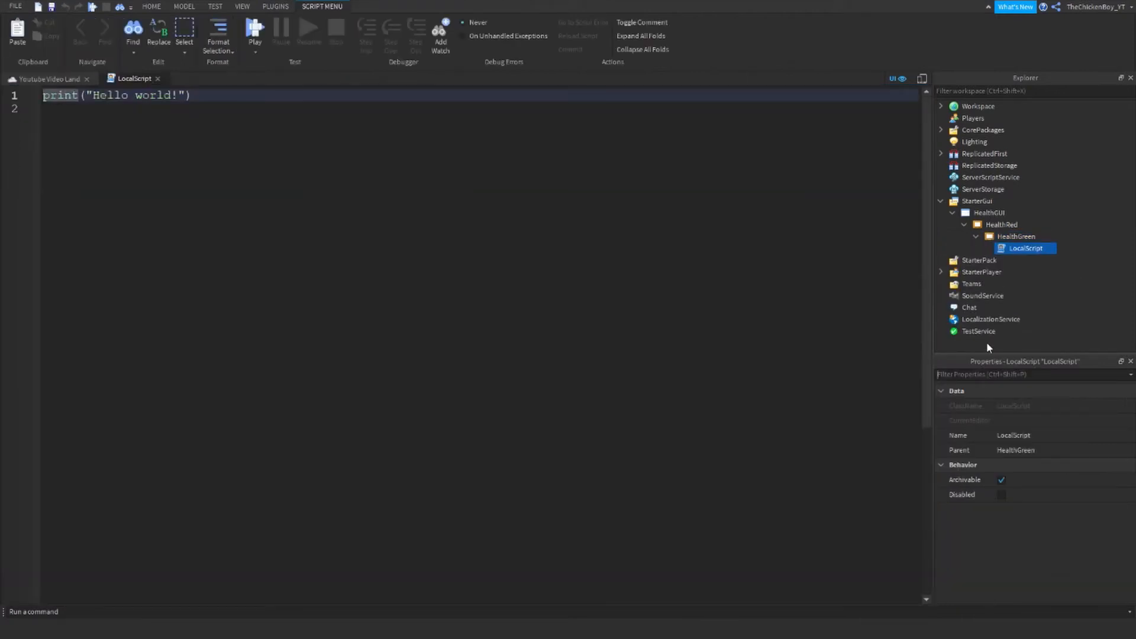
Write plr = game.Players.LocalPlayer and char = plr.Character or plr.CharacterAdded:Wait()
{"action": "left_click", "coordinate": [500, 262]}
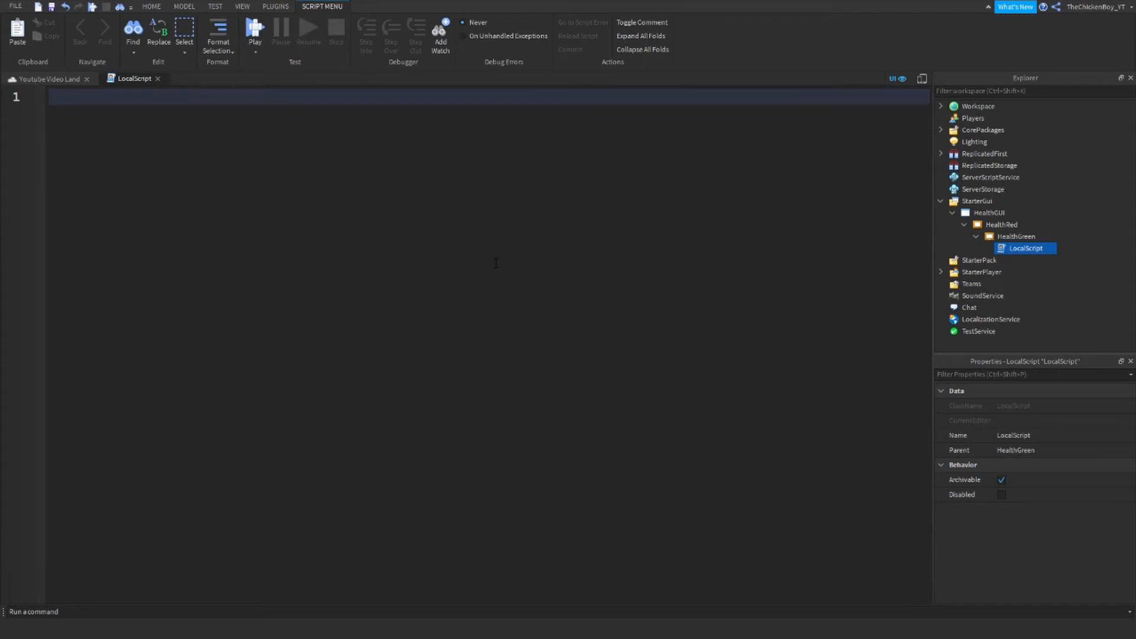
{"action": "type", "text": "local"}
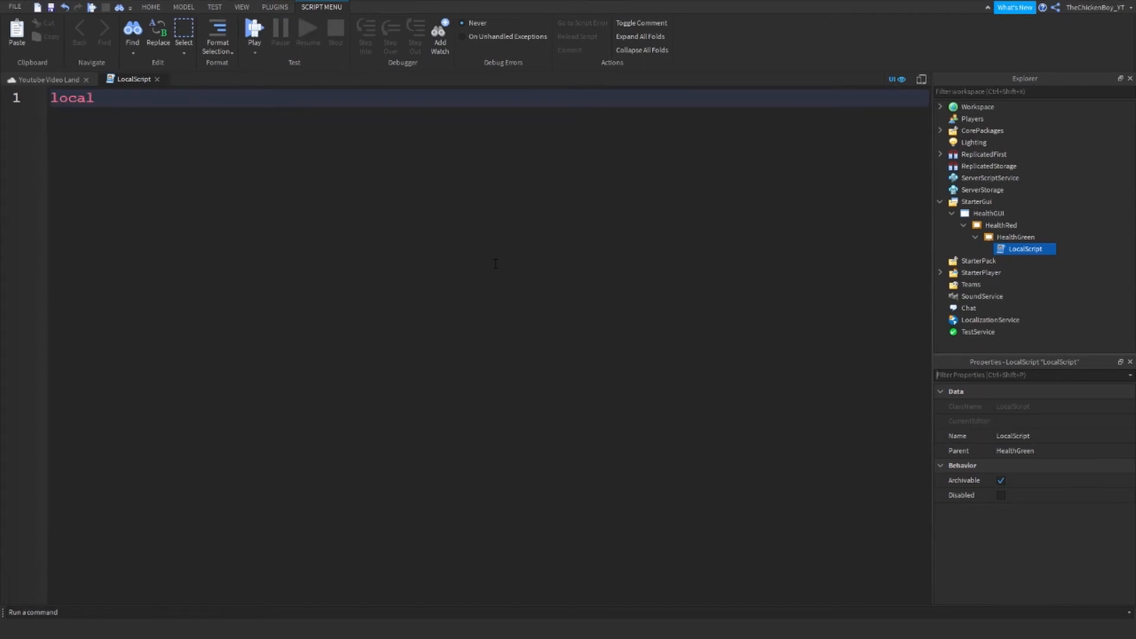
{"action": "type", "text": "plr = game.Players.Lo"}
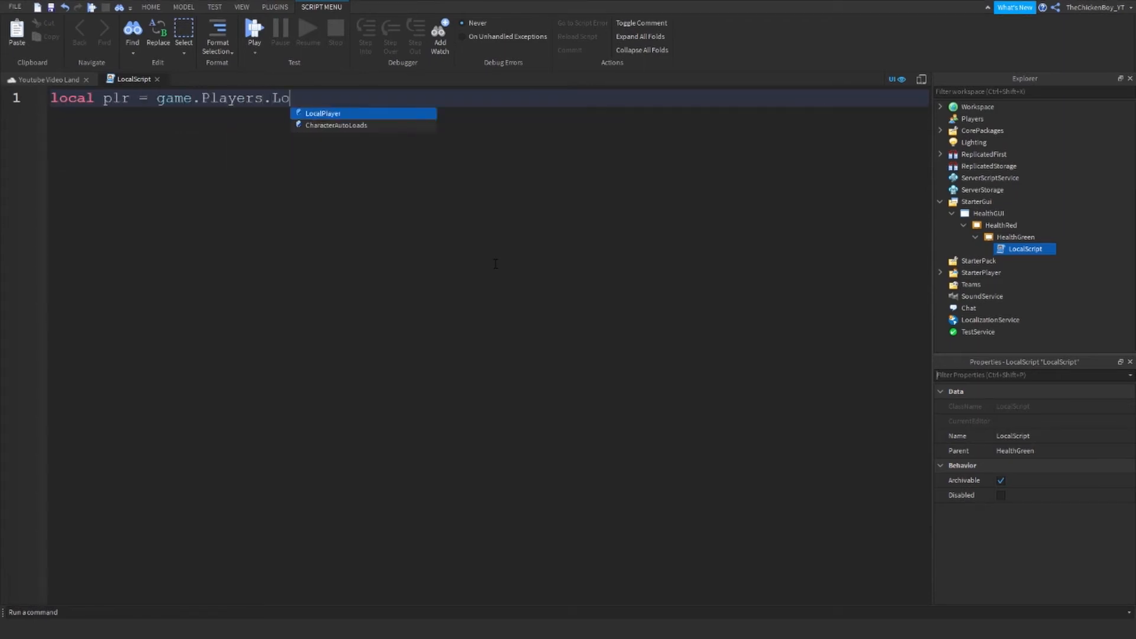
{"action": "type", "text": "LocalPlayer"}
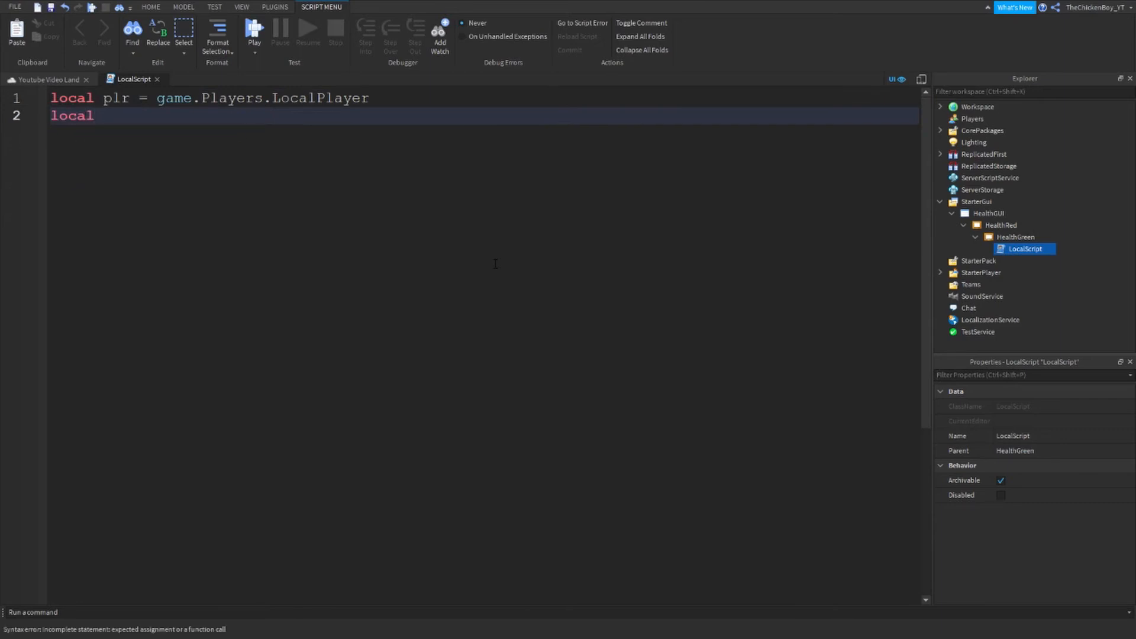
{"action": "type", "text": "char = plr."}
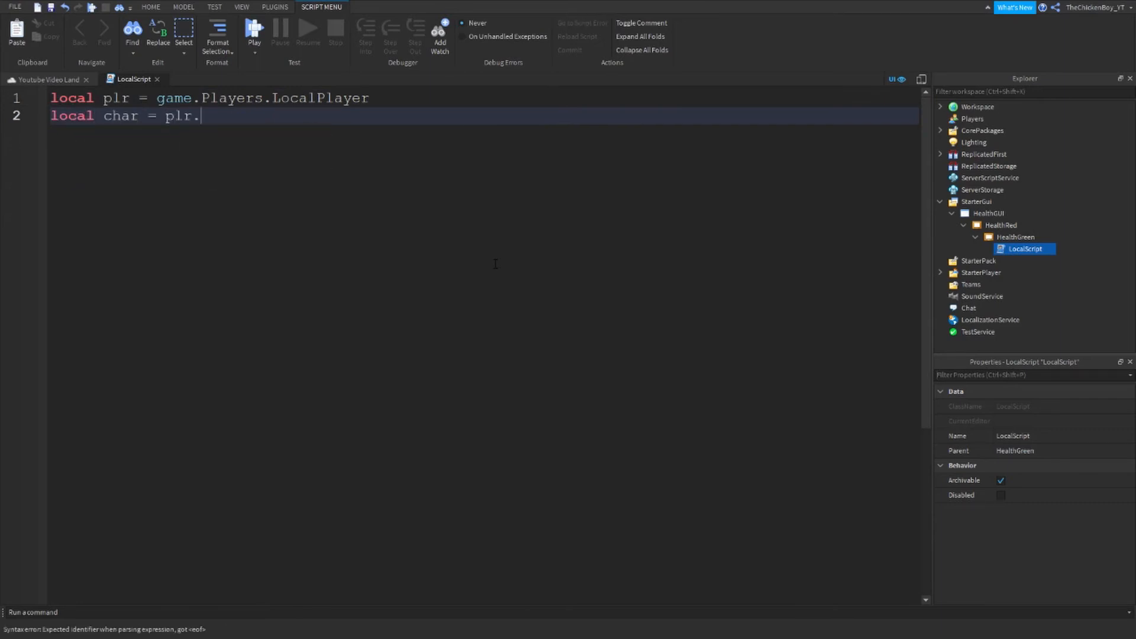
{"action": "type", "text": "Charac"}
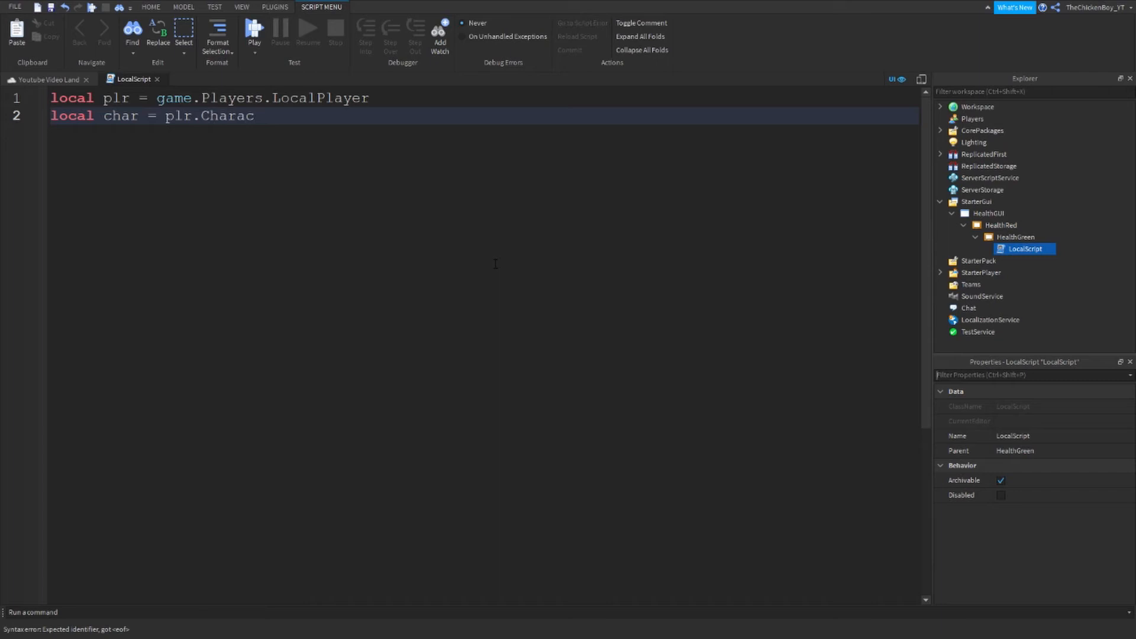
{"action": "type", "text": "ter or"}
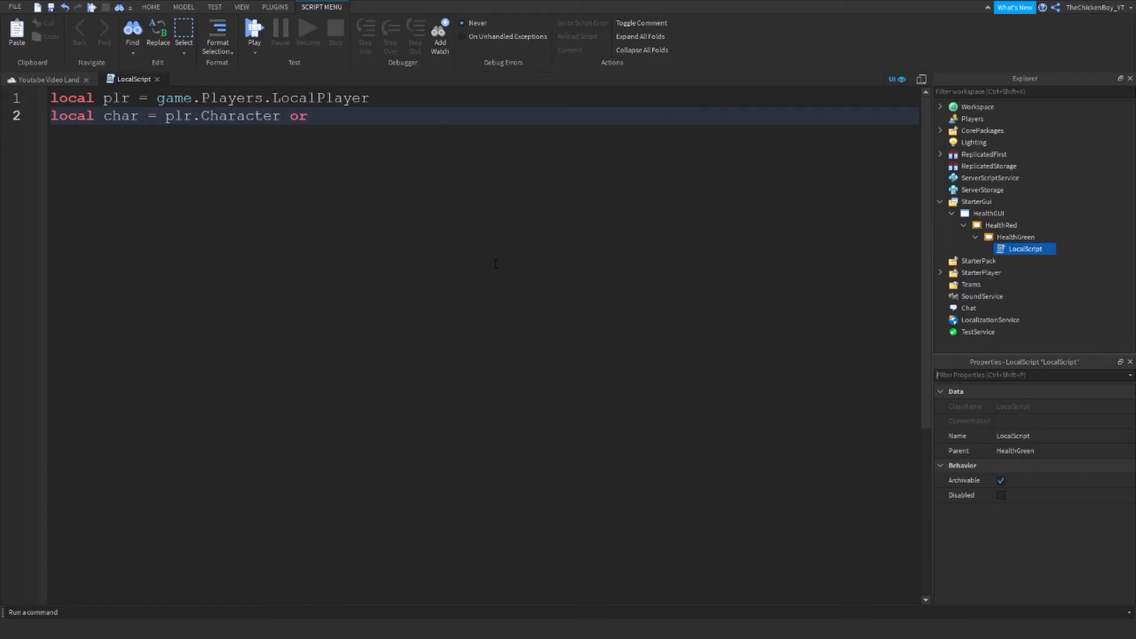
{"action": "type", "text": "plr.CharacterAdded:Wa"}
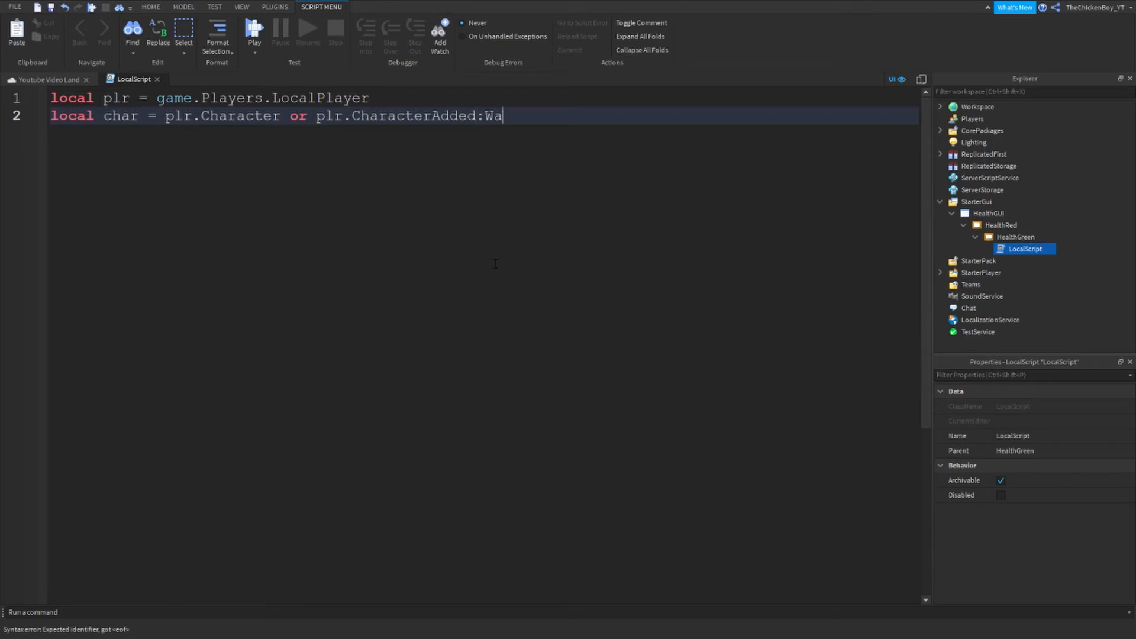
{"action": "type", "text": "it()"}
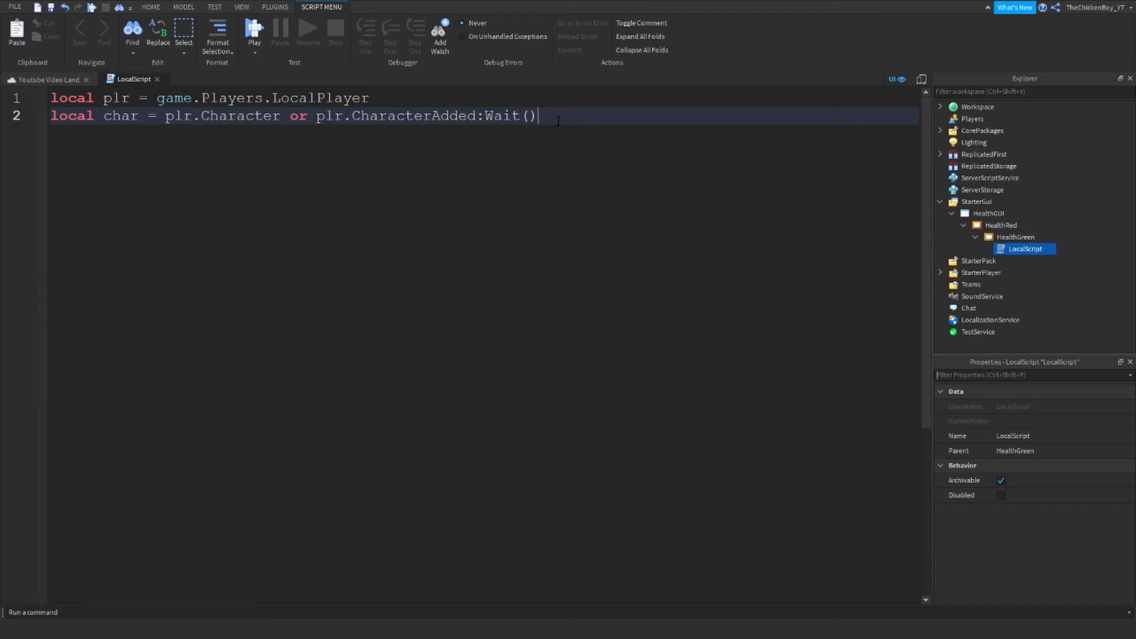
Add local humanoid = char:WaitForChild("Humanoid")
{"action": "type", "text": "local huma"}
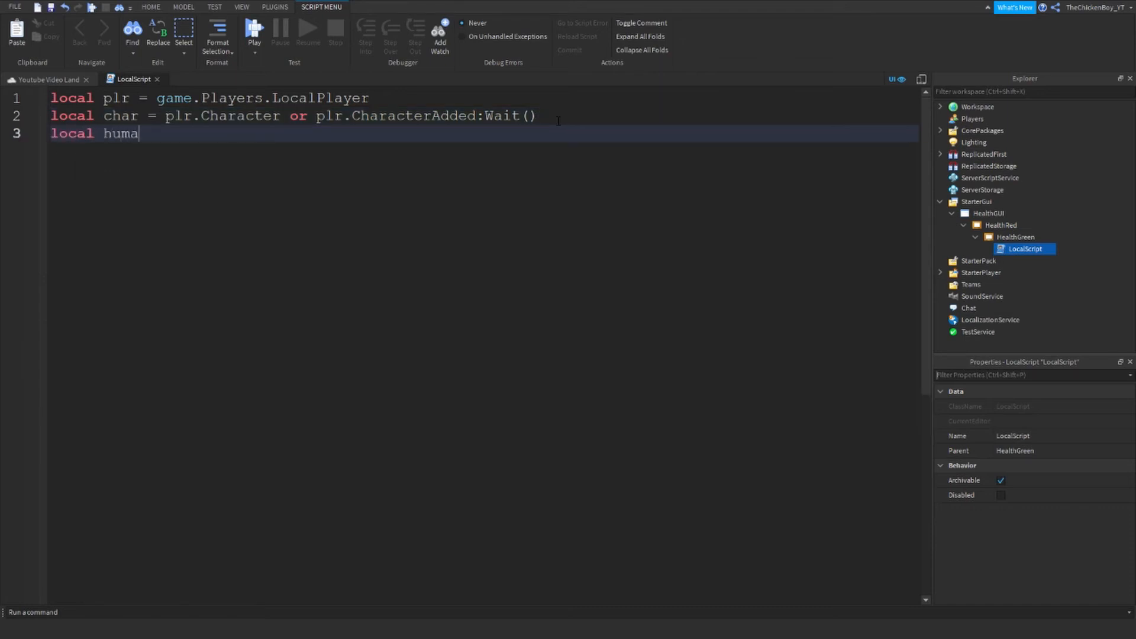
{"action": "type", "text": "noid = char:"}
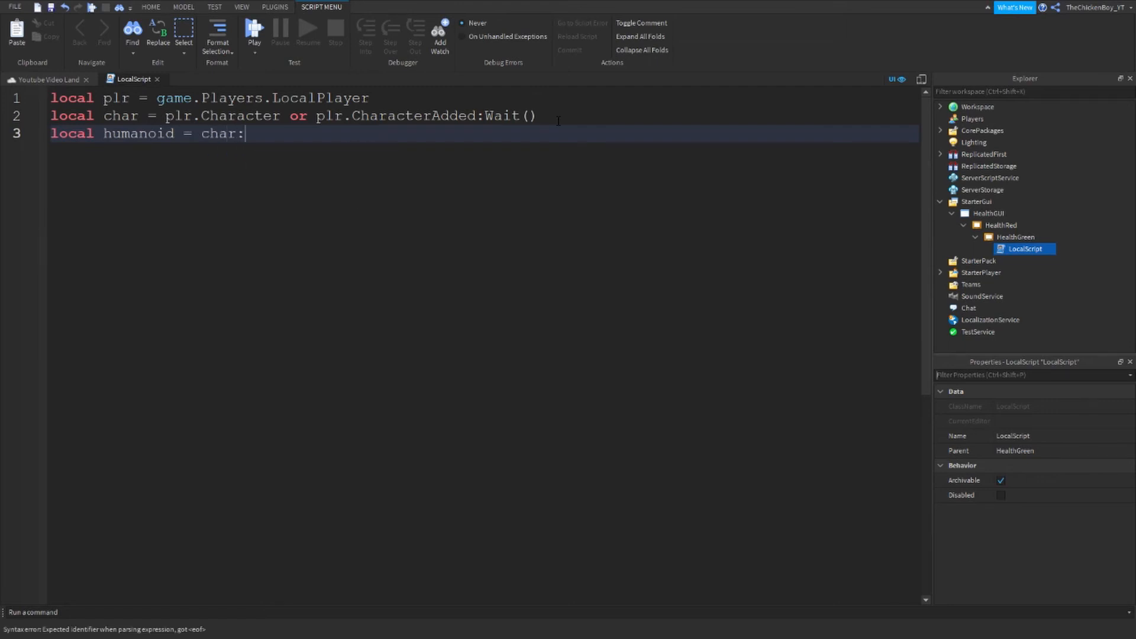
{"action": "type", "text": "WaitForChild"}
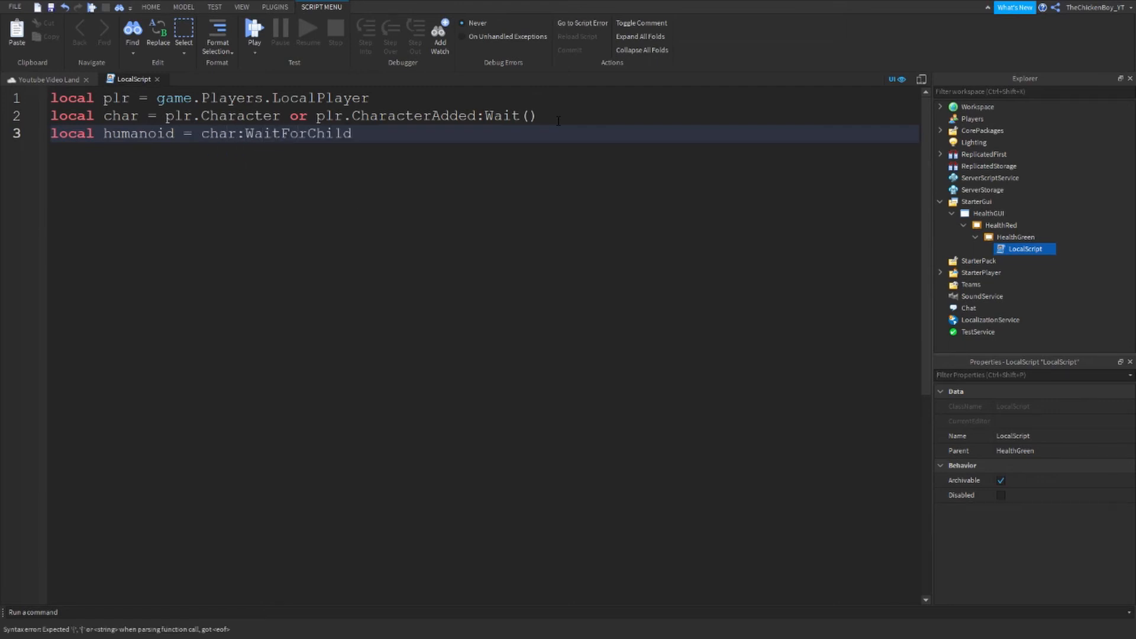
{"action": "type", "text": "(\"Humanoid\""}
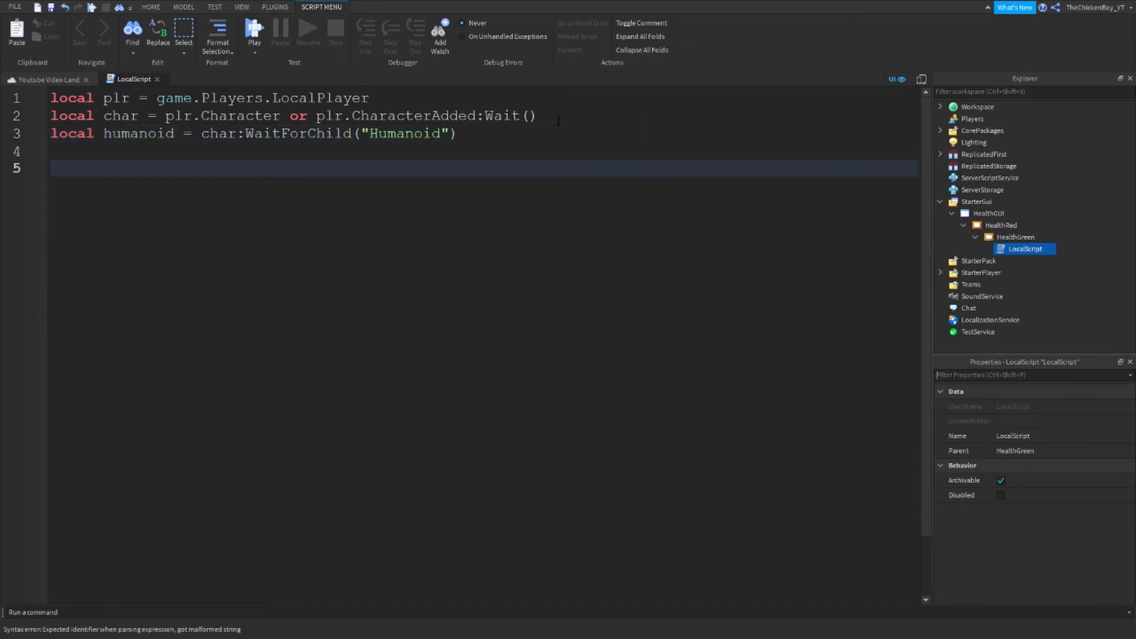
Connect HealthChanged to set script.Parent.Size to UDim2.new(health/humanoid.MaxHealth,0,1,0)
{"action": "type", "text": "humanoid.HealthChanged:C"}
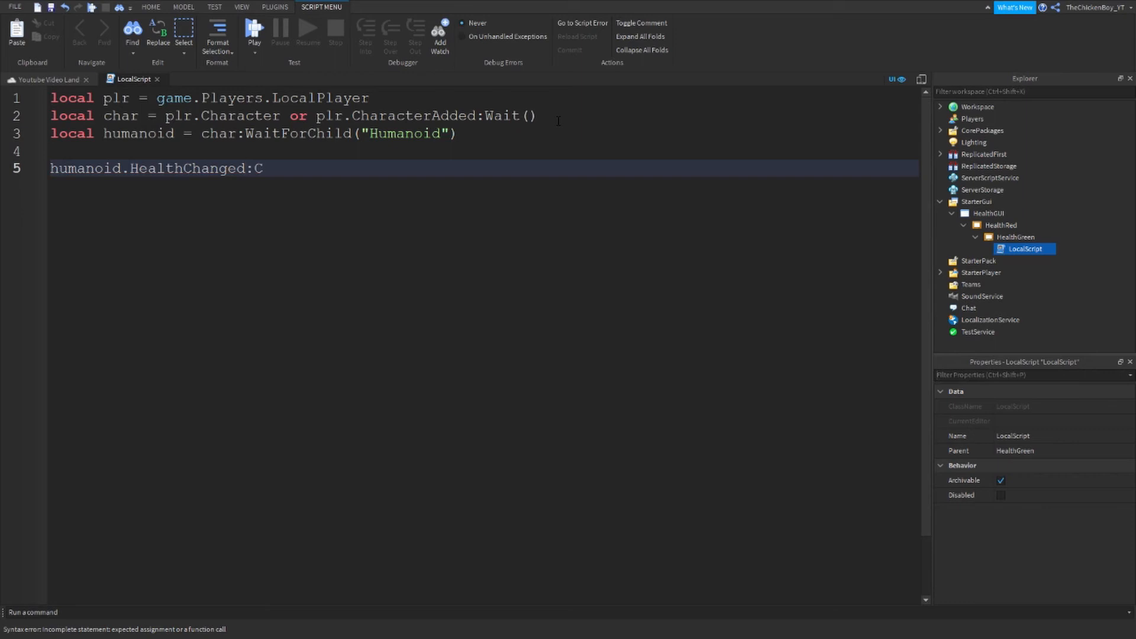
{"action": "type", "text": "onnect(function(health"}
{"action": "type", "text": "script"}
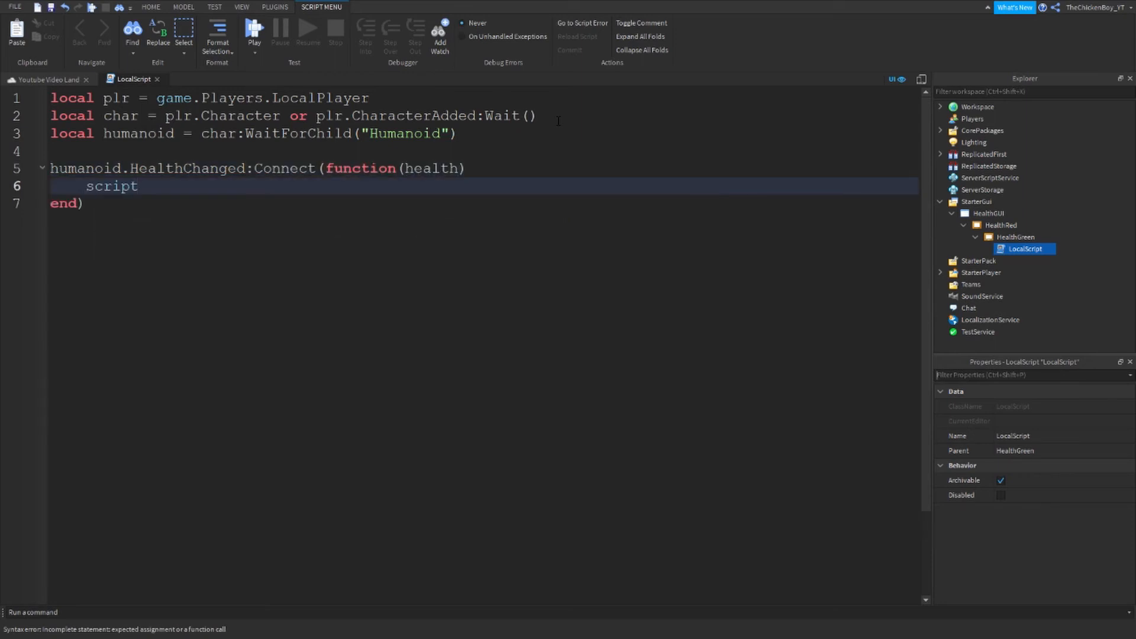
{"action": "type", "text": ".Parent.SI"}
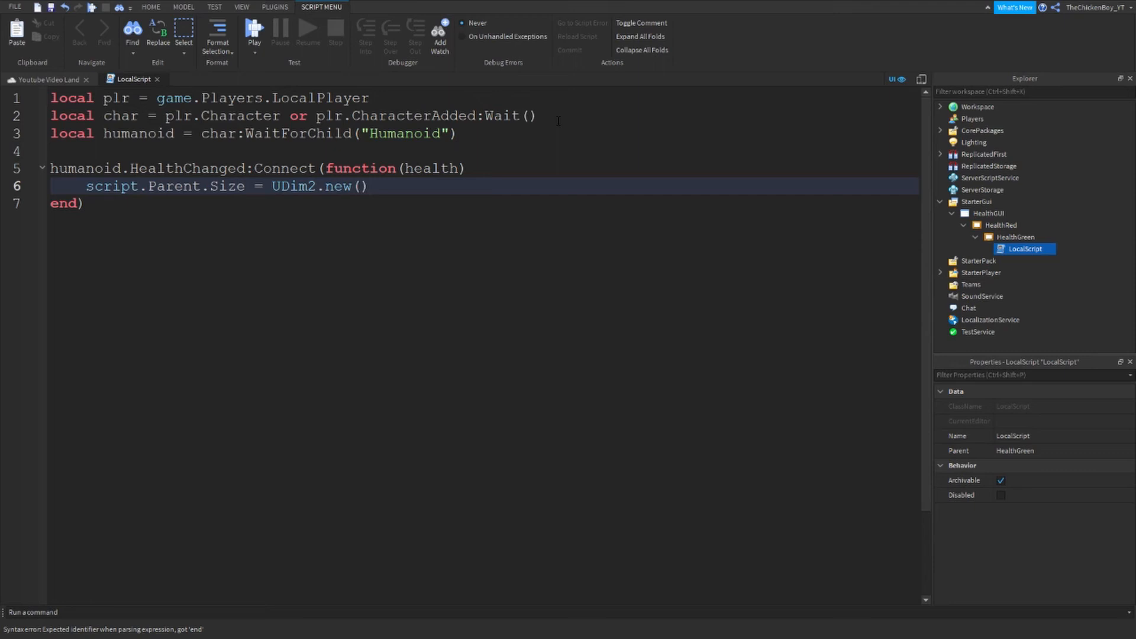
{"action": "type", "text": "health/"}
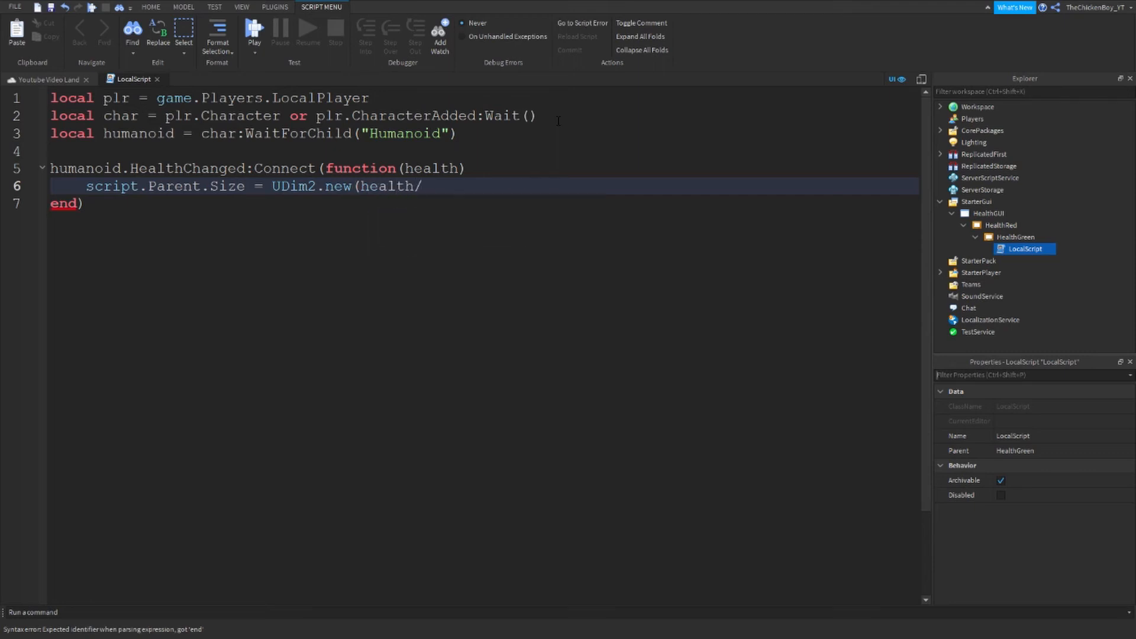
{"action": "type", "text": "humanoid.Max"}
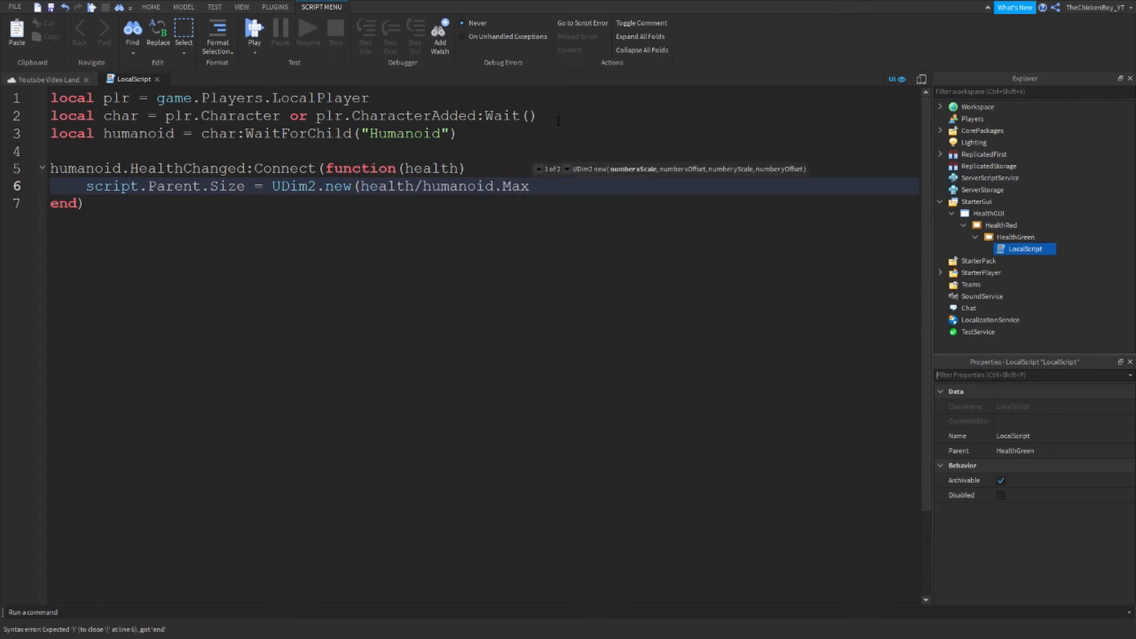
{"action": "type", "text": "Health"}
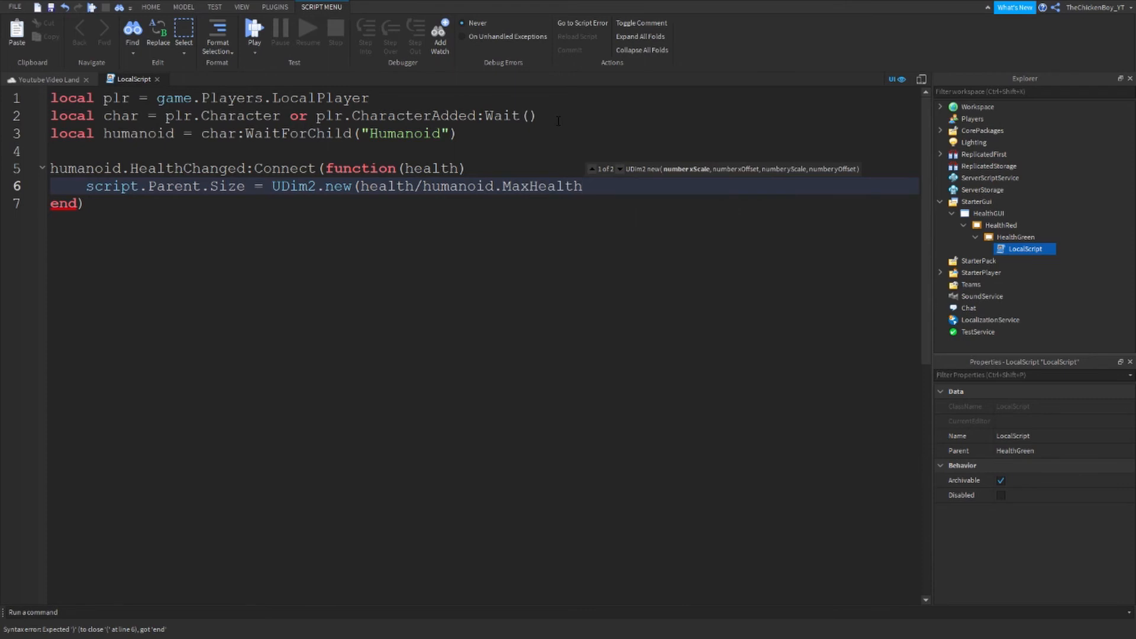
{"action": "type", "text": ",0,1,0)"}
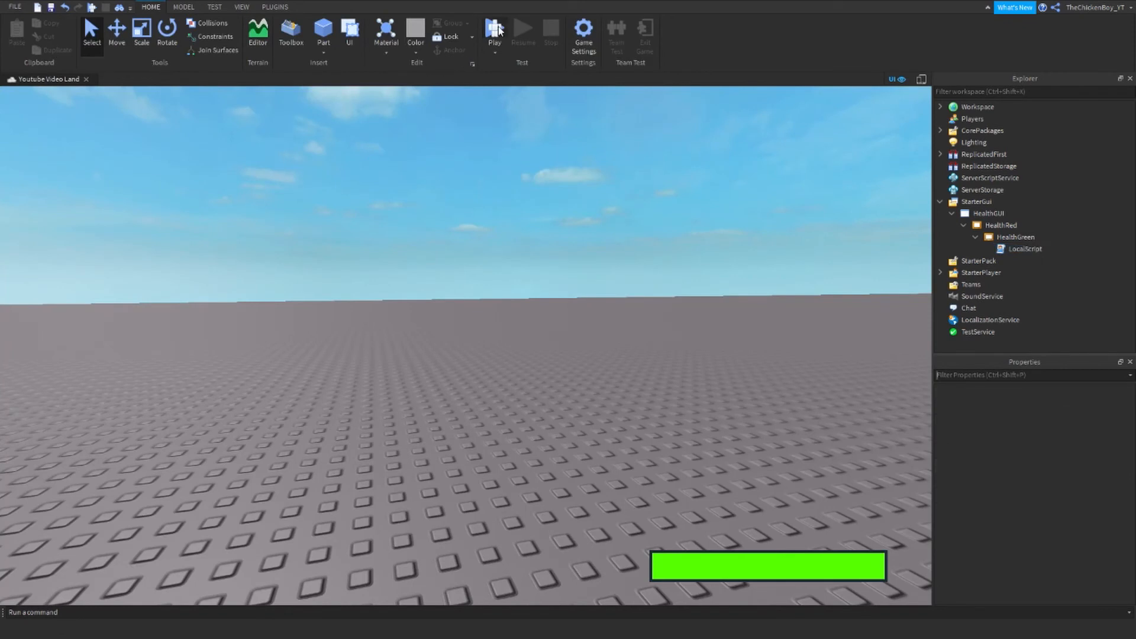
Run a Play test so the avatar spawns with the full green bar showing
{"action": "left_click", "coordinate": [494, 30]}
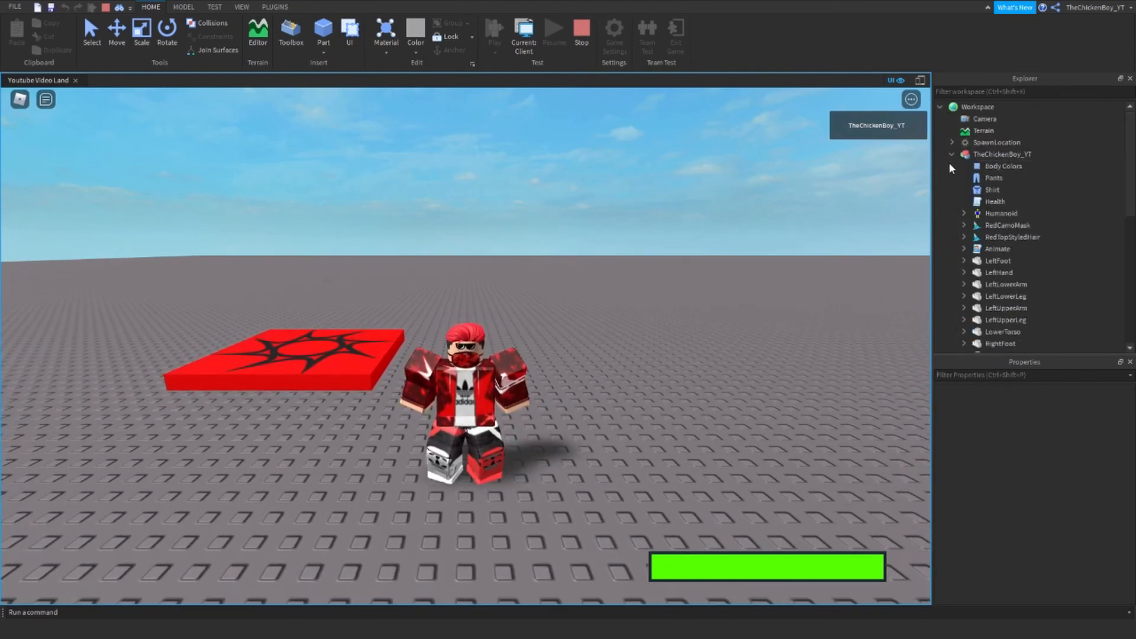
Set the Humanoid's Health to 50, then 2, then 0, shrinking the bar until death
{"action": "left_click", "coordinate": [1001, 213]}
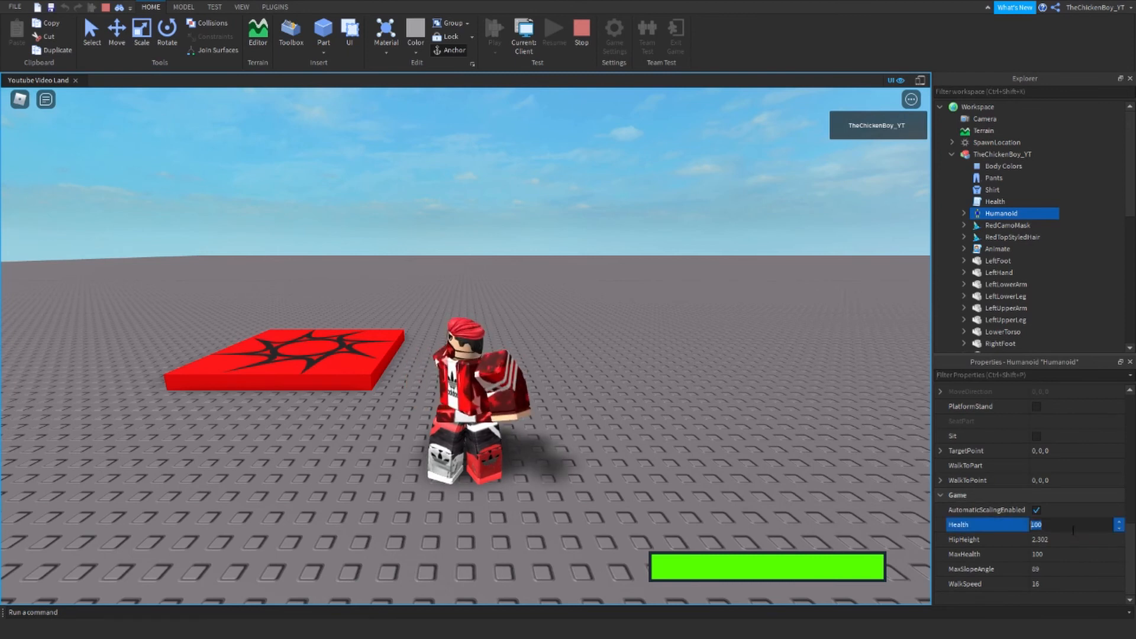
{"action": "type", "text": "50"}
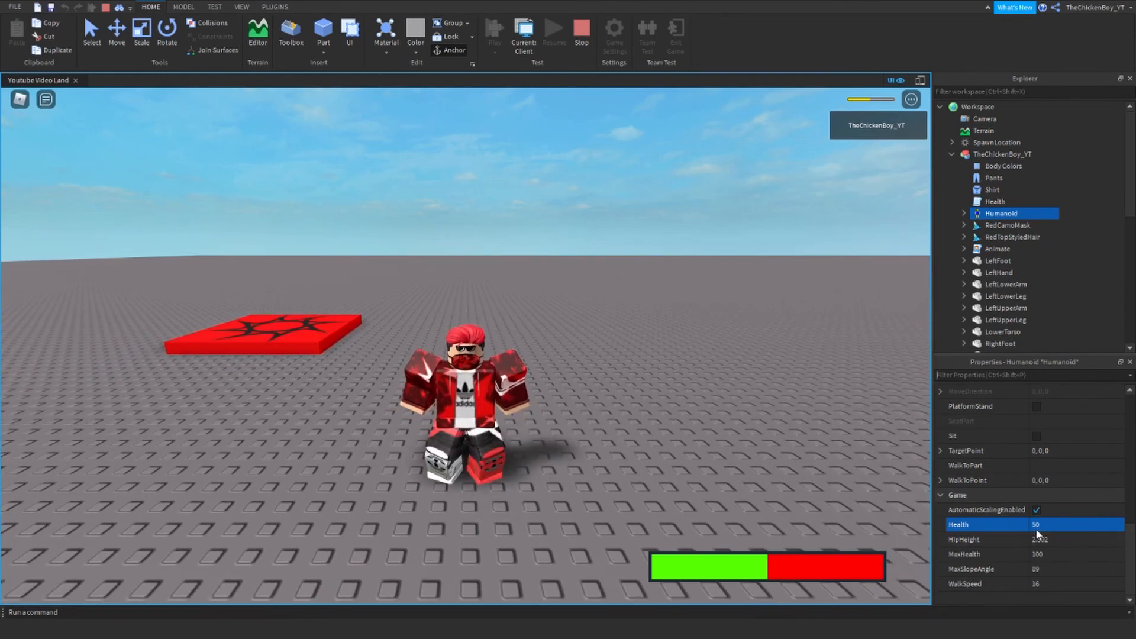
{"action": "type", "text": "2"}
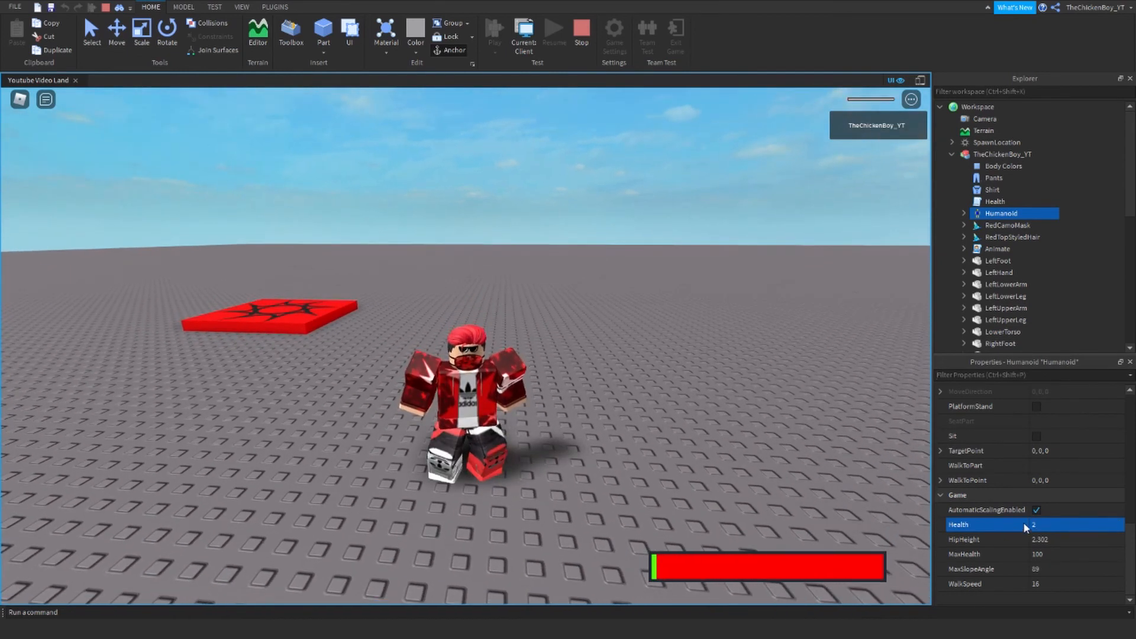
{"action": "type", "text": "0"}
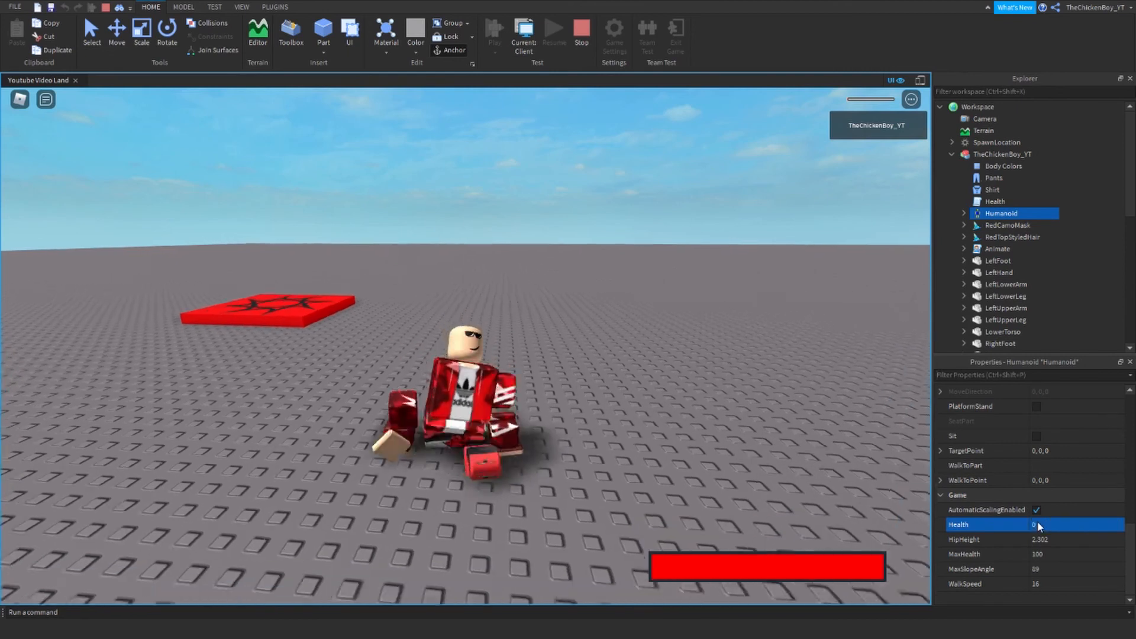